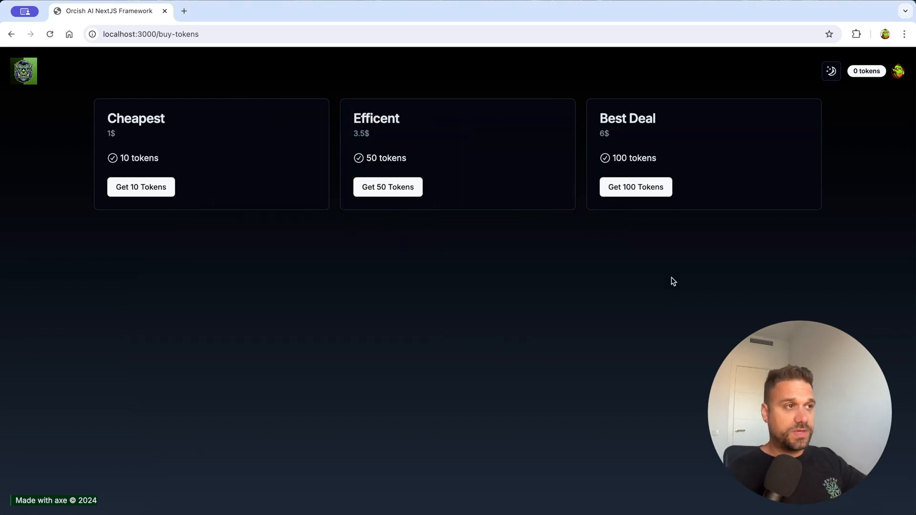
pyautogui.moveTo(646, 287)
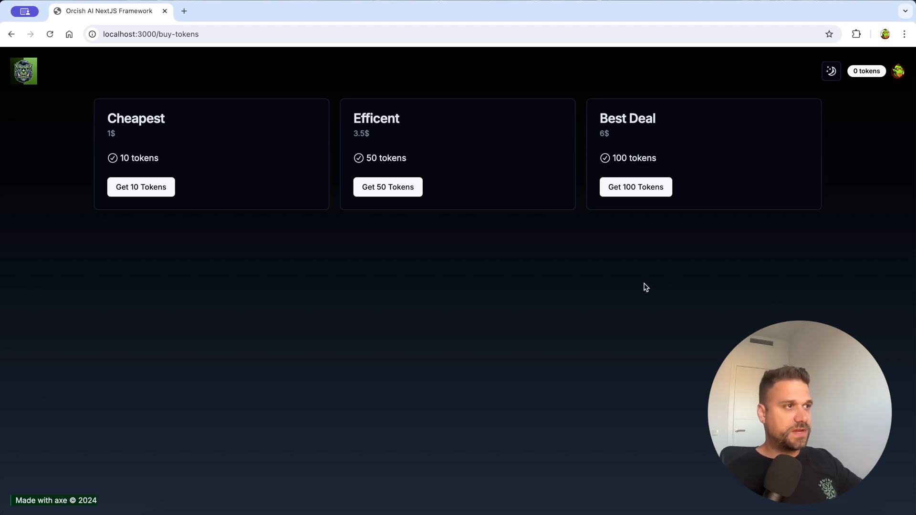
pyautogui.moveTo(462, 257)
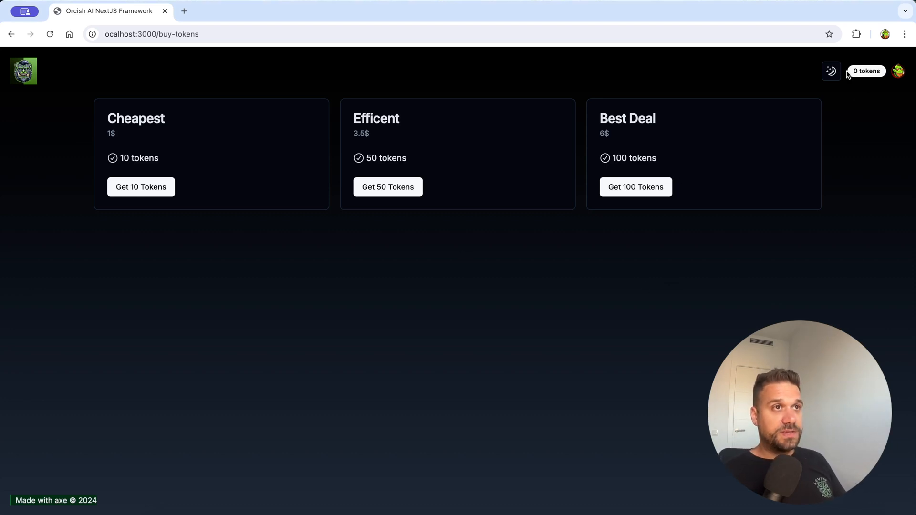
pyautogui.moveTo(850, 131)
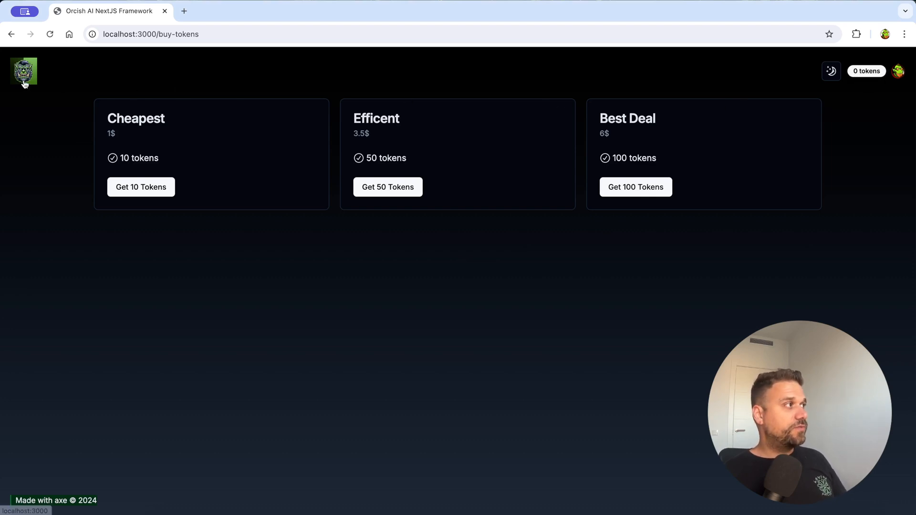
# Ask gpt-3.5-turbo for 10 orcish names and hit the 'Not enough tokens' rejection.
pyautogui.click(24, 70)
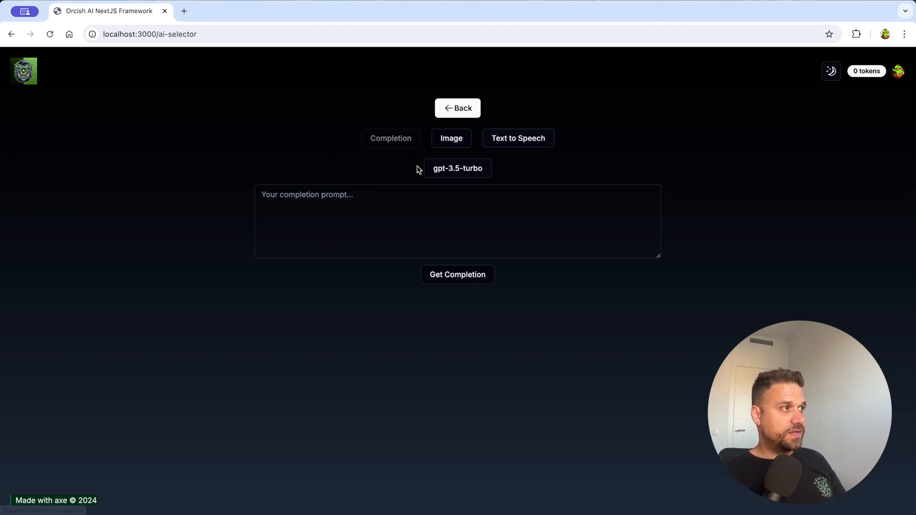
pyautogui.write('g')
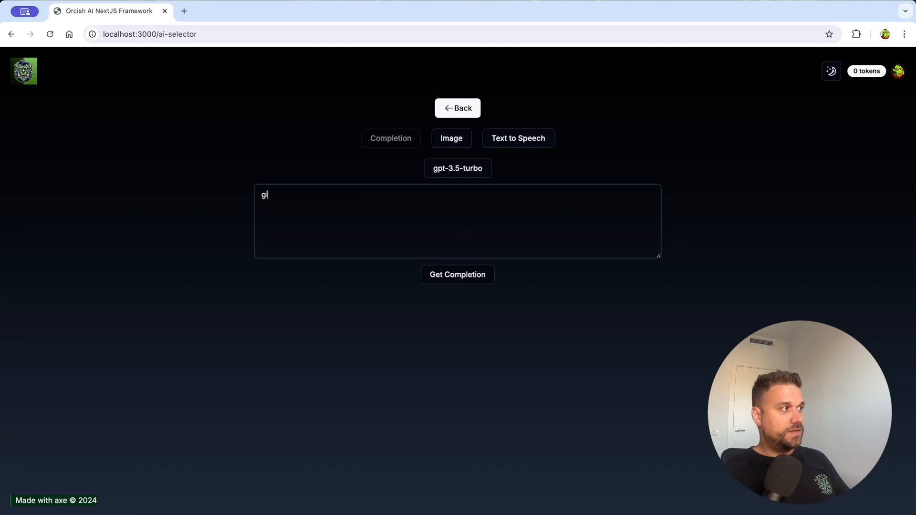
pyautogui.write('ive me 10 orcish name')
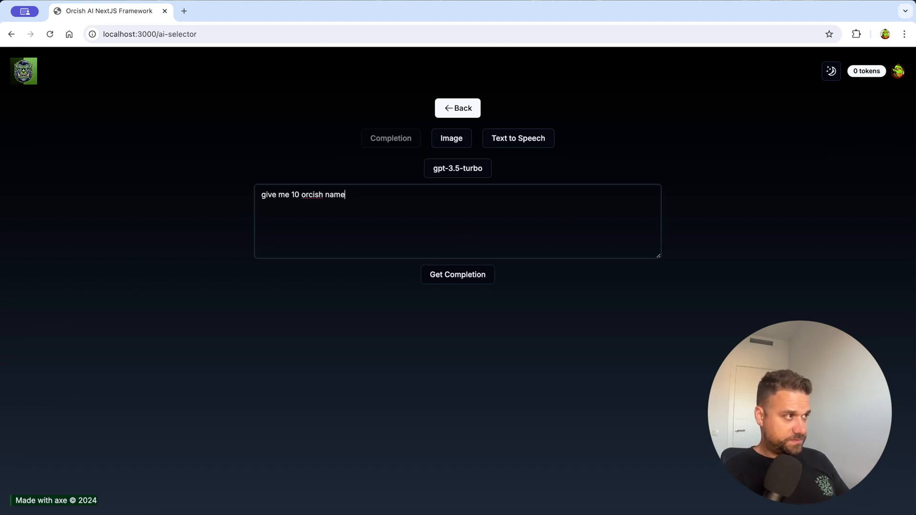
pyautogui.click(458, 274)
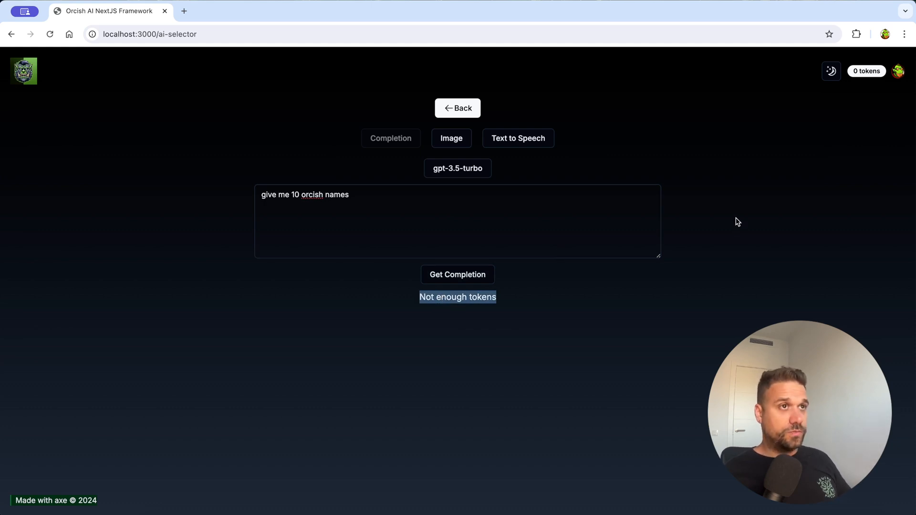
pyautogui.click(158, 34)
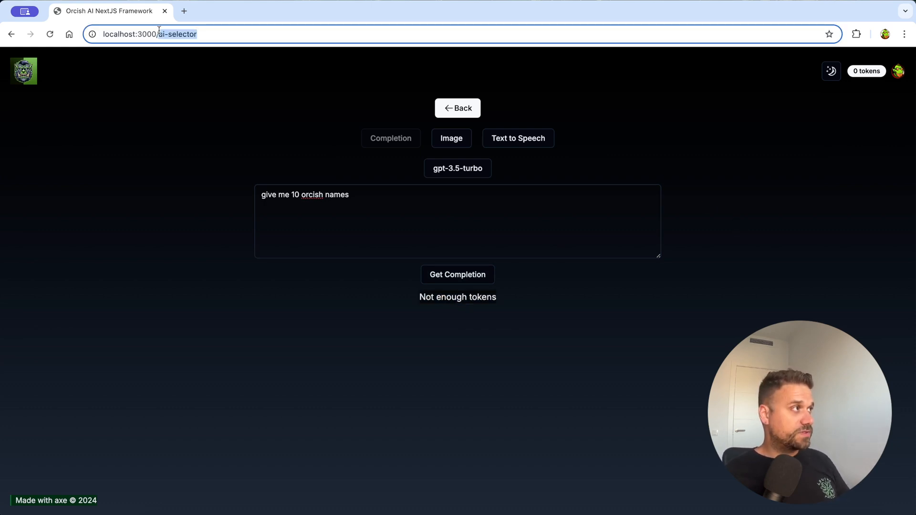
# Go to the buy-tokens page and choose the 50-token package.
pyautogui.write('buy-tokens')
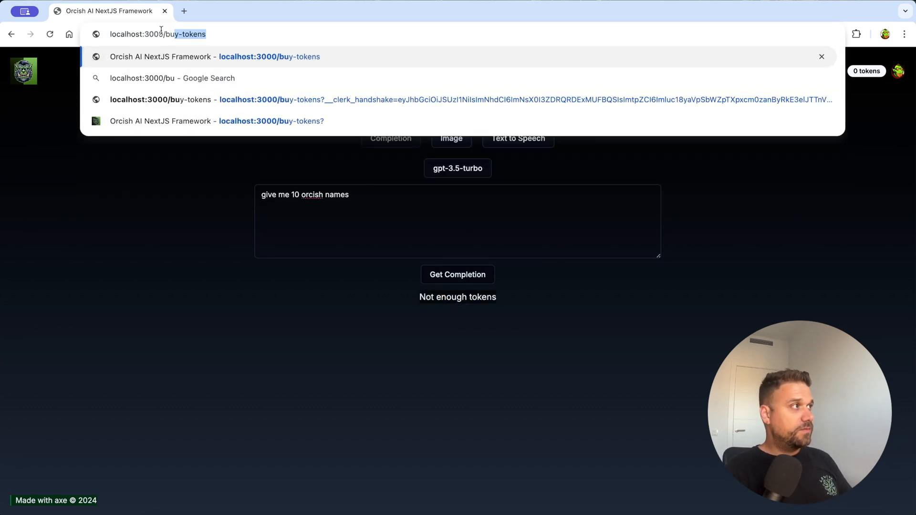
pyautogui.press('Enter')
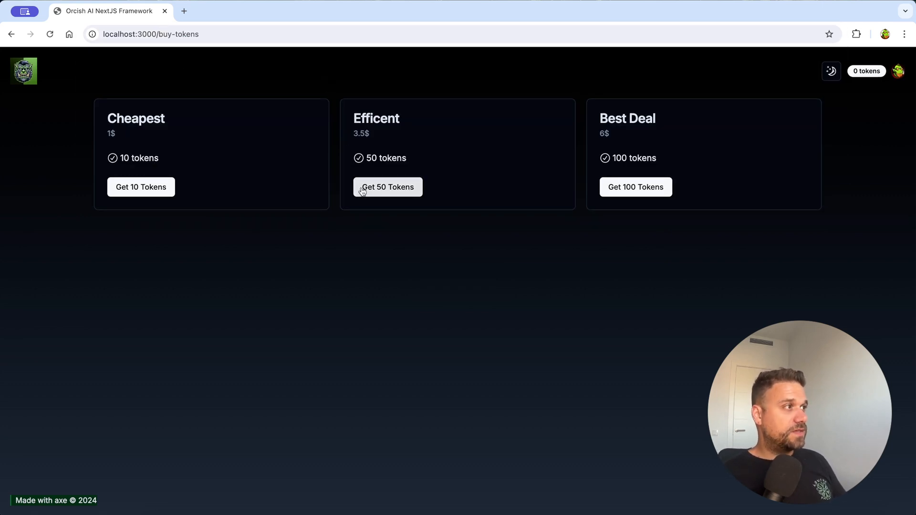
pyautogui.click(388, 187)
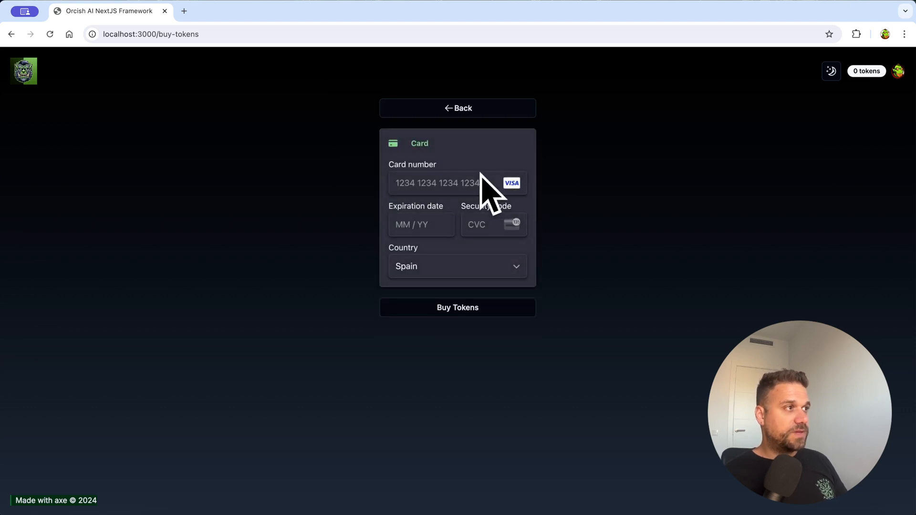
# Pay with test card 4242 4242 4…, expiry 05/24, CVC 123.
pyautogui.click(450, 183)
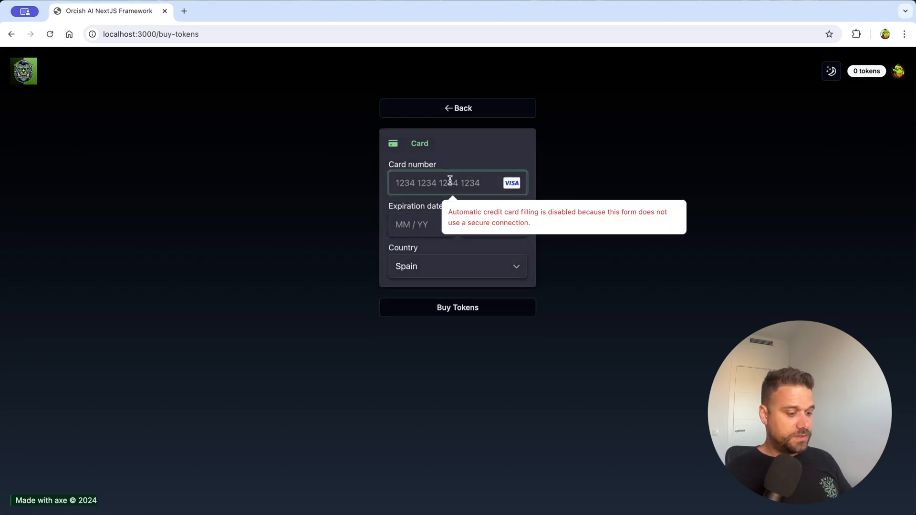
pyautogui.write('4242 4242 4242 4242')
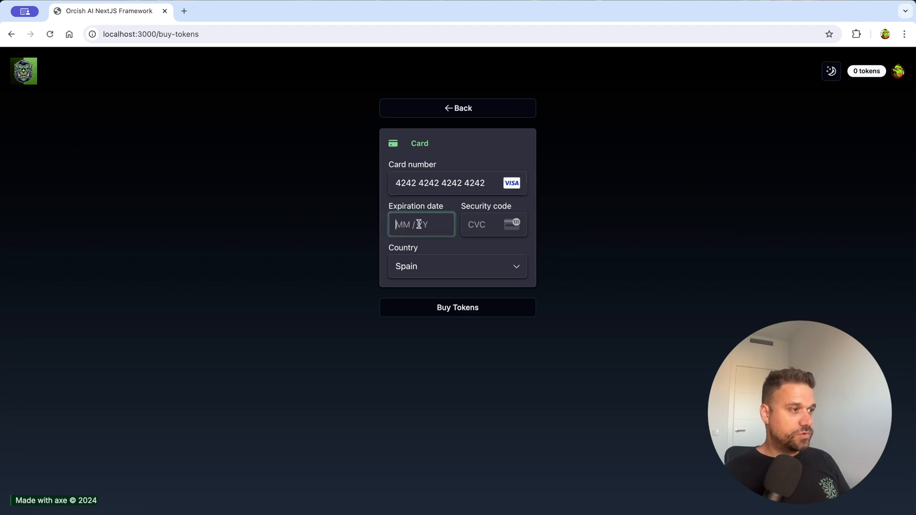
pyautogui.write('05/24')
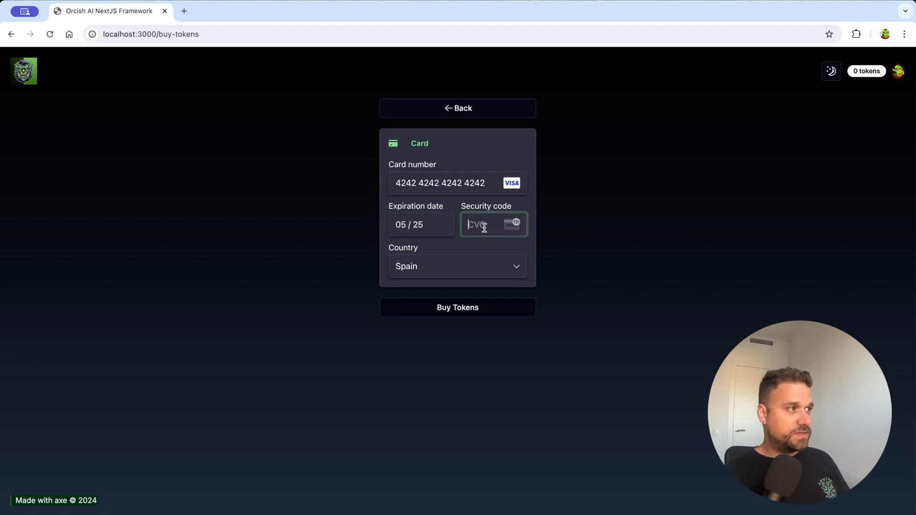
pyautogui.write('123')
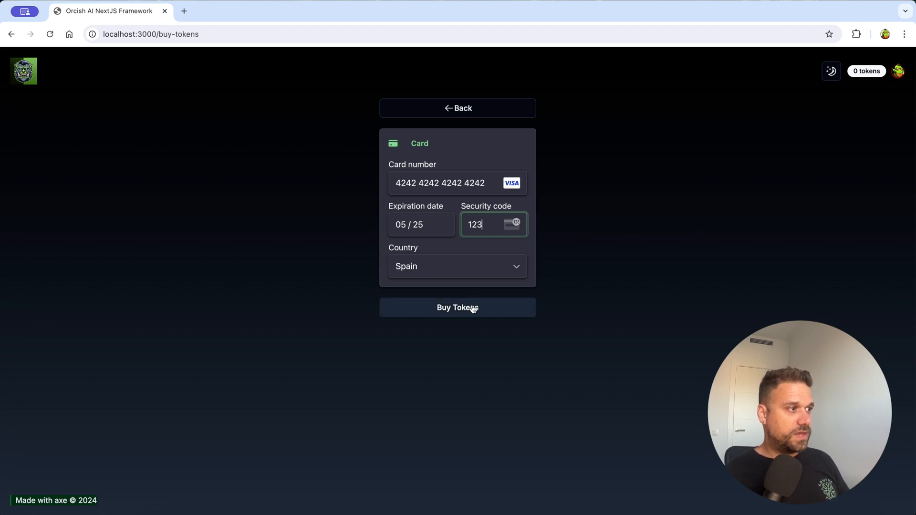
pyautogui.click(458, 307)
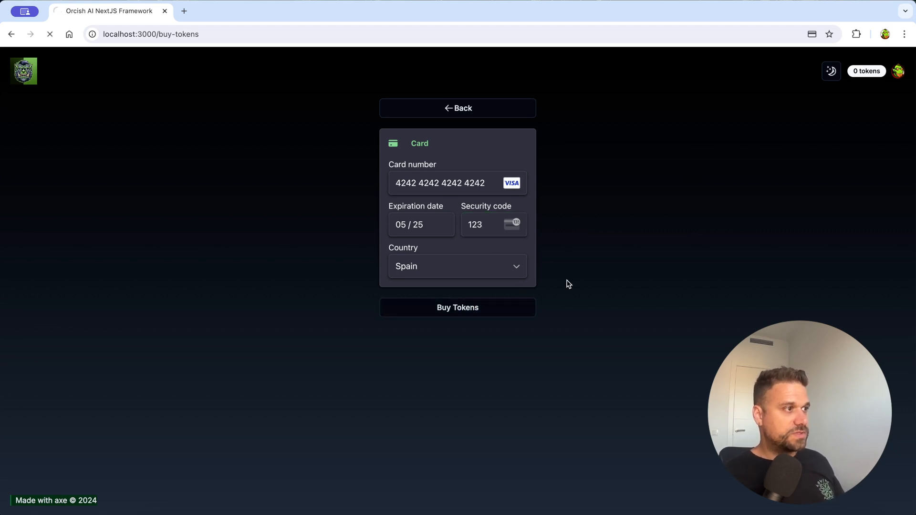
pyautogui.click(458, 307)
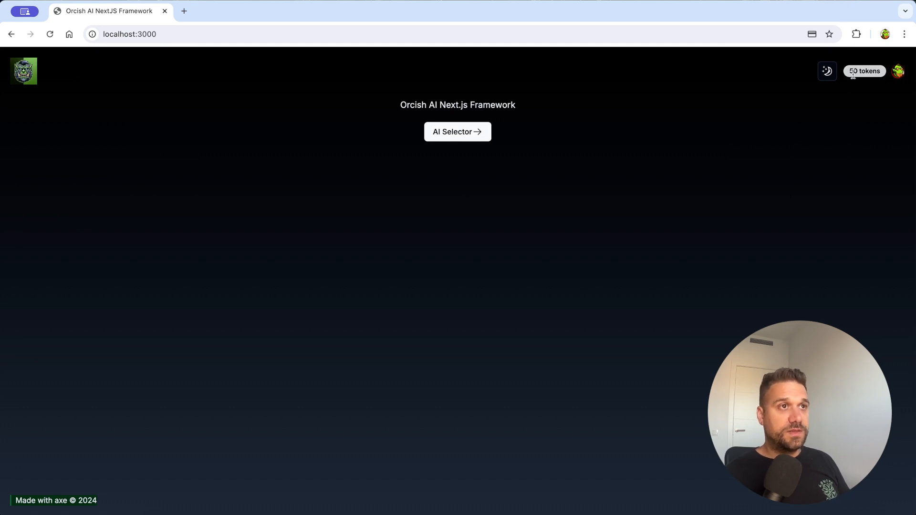
pyautogui.moveTo(809, 146)
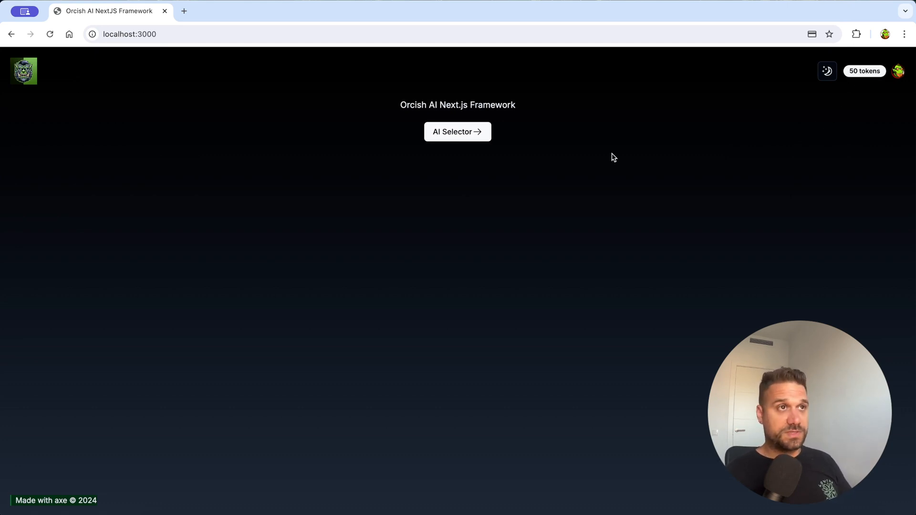
pyautogui.moveTo(458, 132)
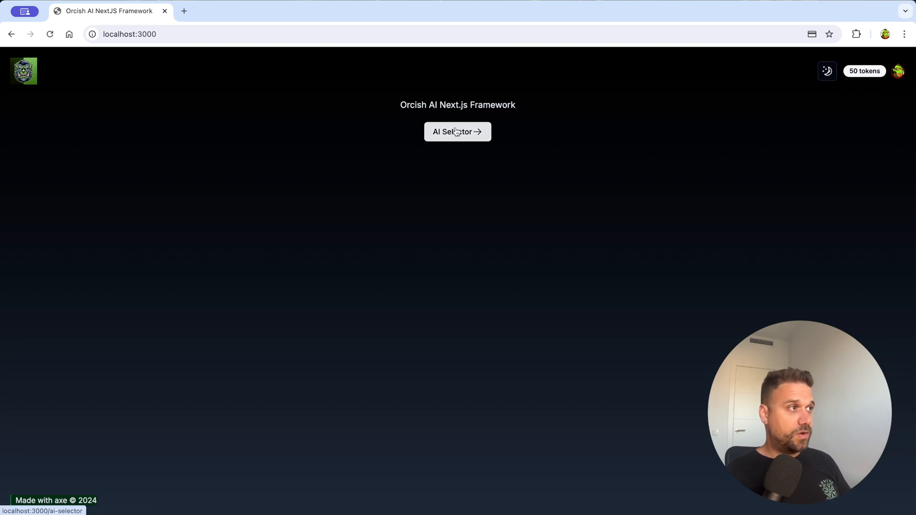
pyautogui.click(457, 131)
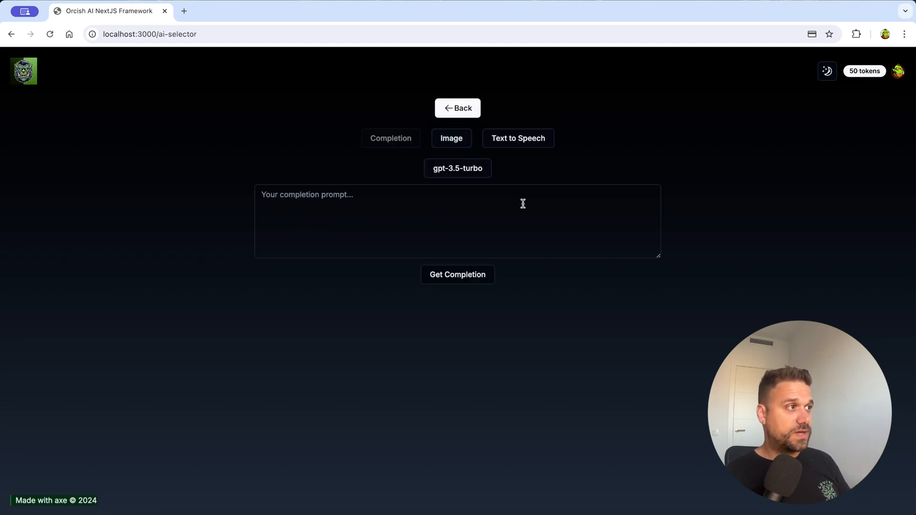
pyautogui.moveTo(447, 224)
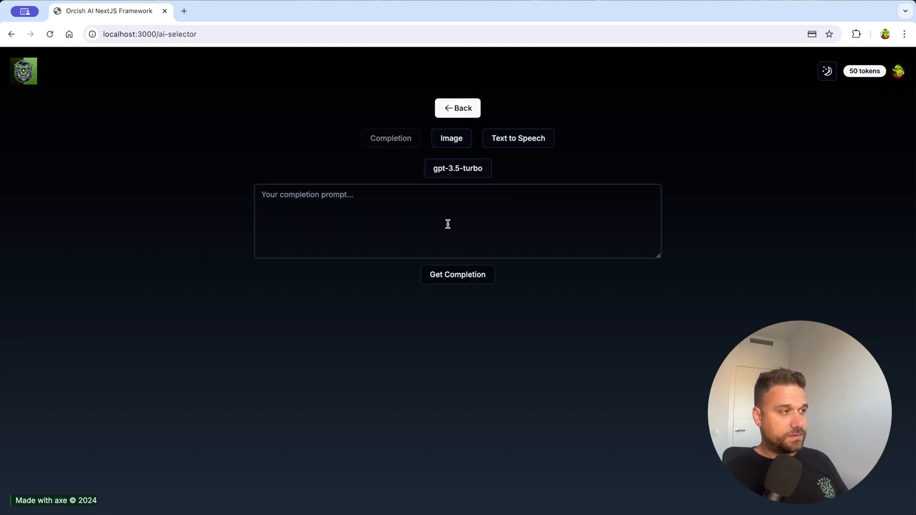
pyautogui.write('give me 10 orcish names')
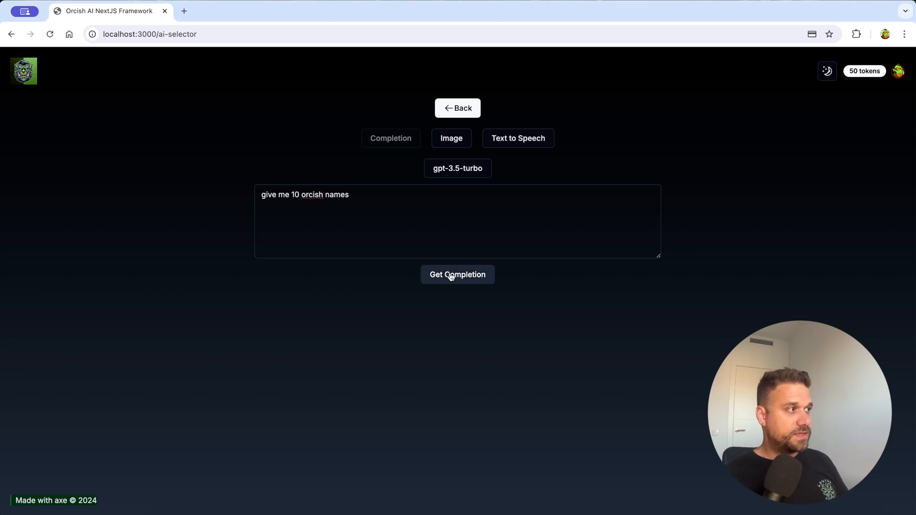
pyautogui.click(458, 274)
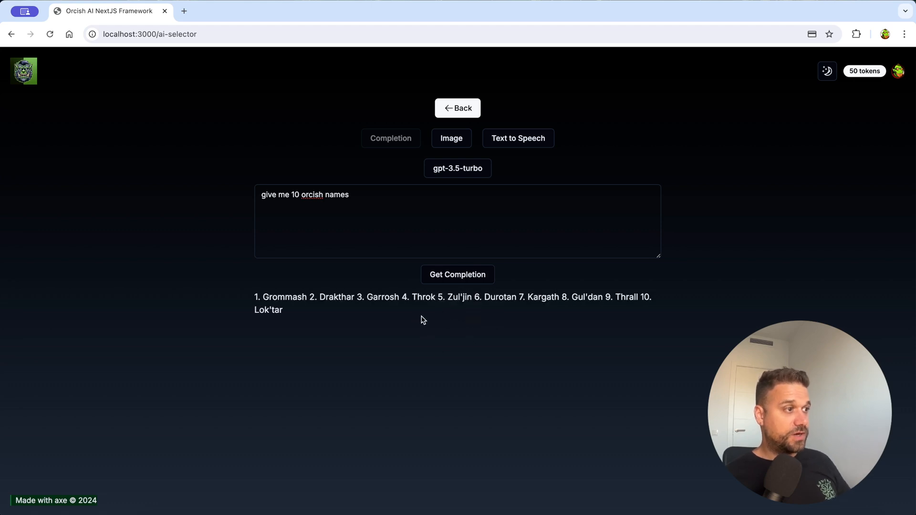
pyautogui.moveTo(728, 220)
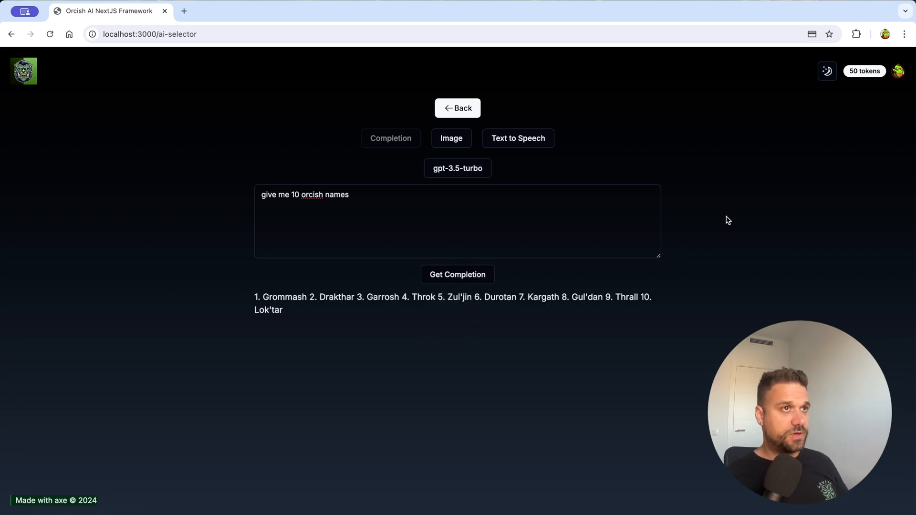
pyautogui.moveTo(815, 135)
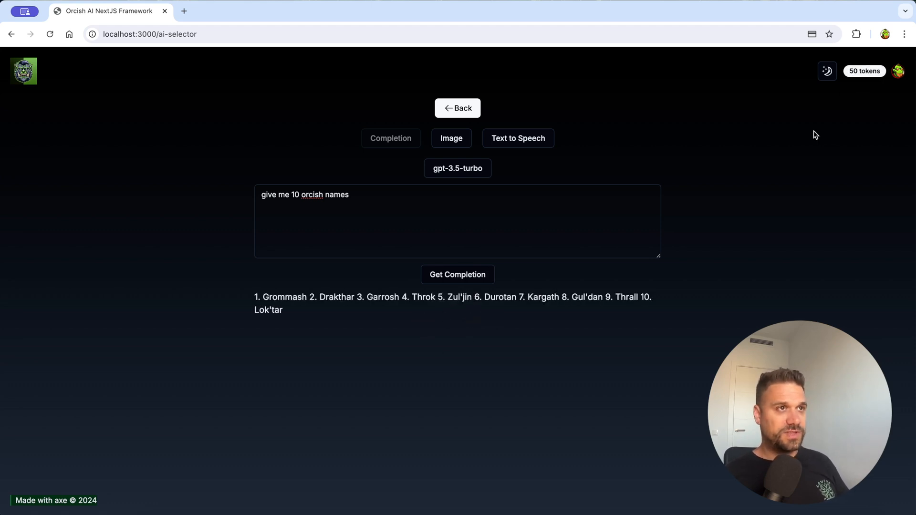
pyautogui.click(457, 275)
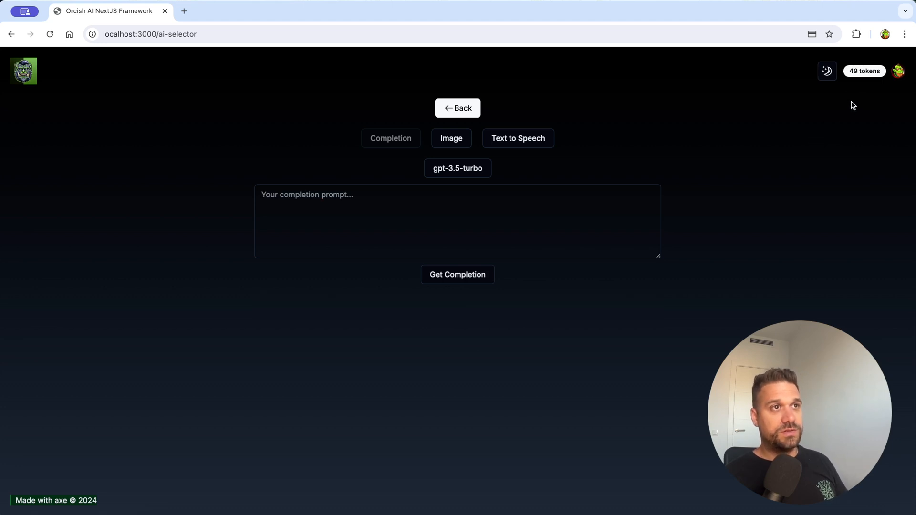
pyautogui.moveTo(766, 135)
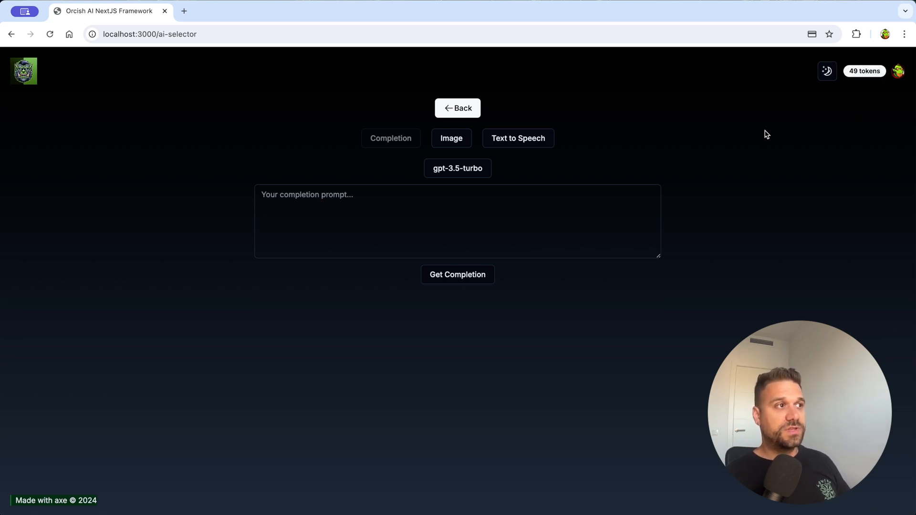
pyautogui.moveTo(748, 156)
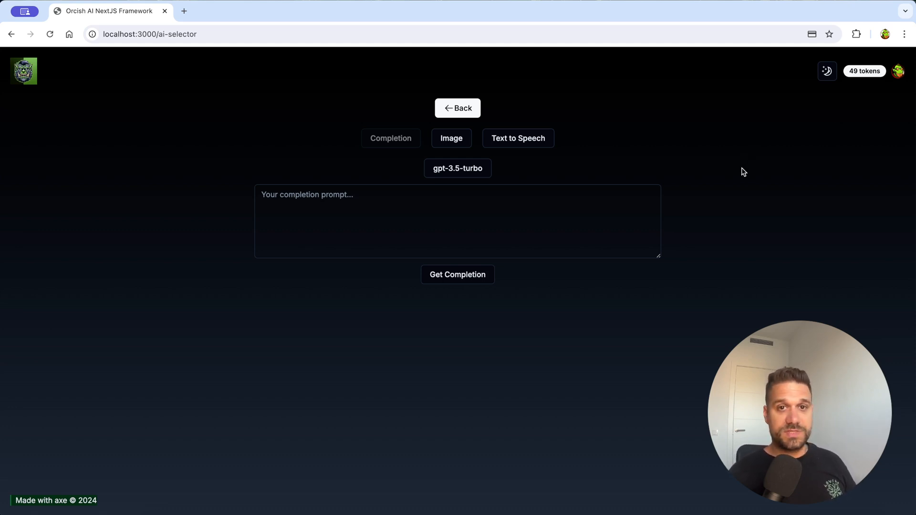
pyautogui.moveTo(537, 305)
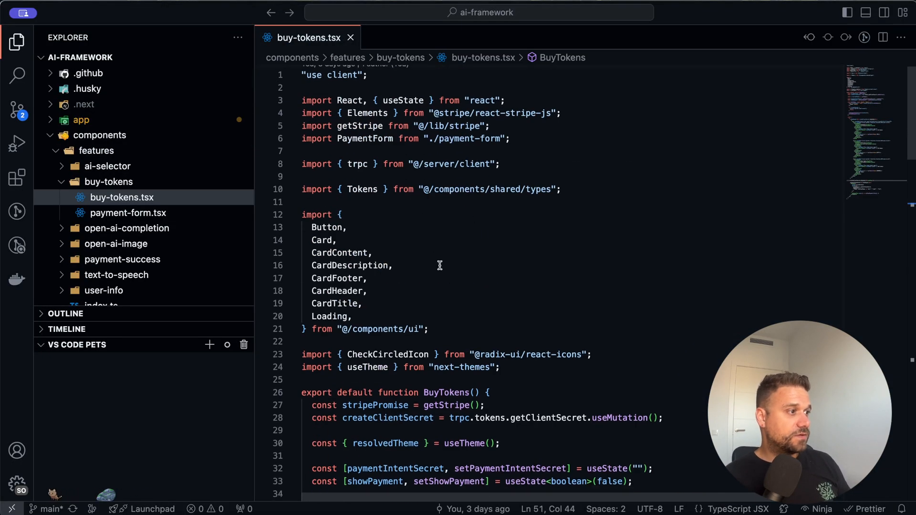
# Scroll through buy-tokens.tsx's buyTokens function and token package Card markup.
pyautogui.scroll(-3)
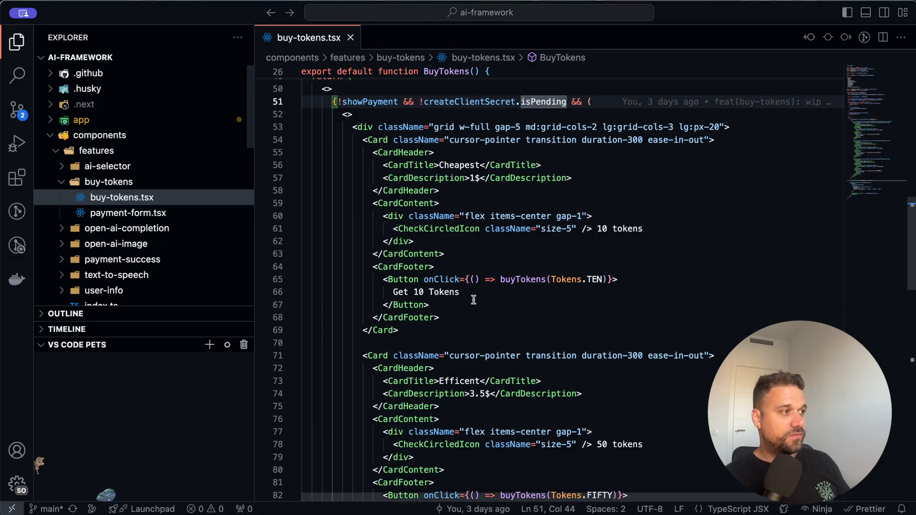
pyautogui.scroll(-3)
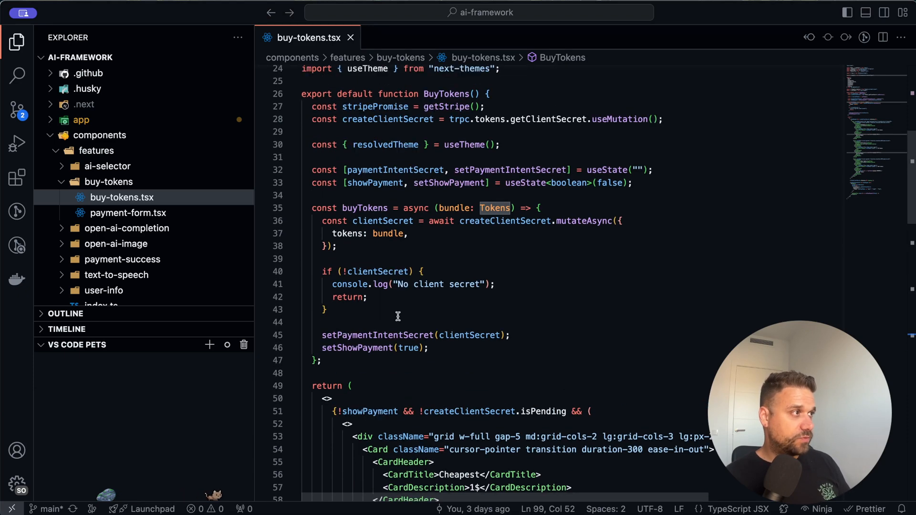
pyautogui.moveTo(492, 252)
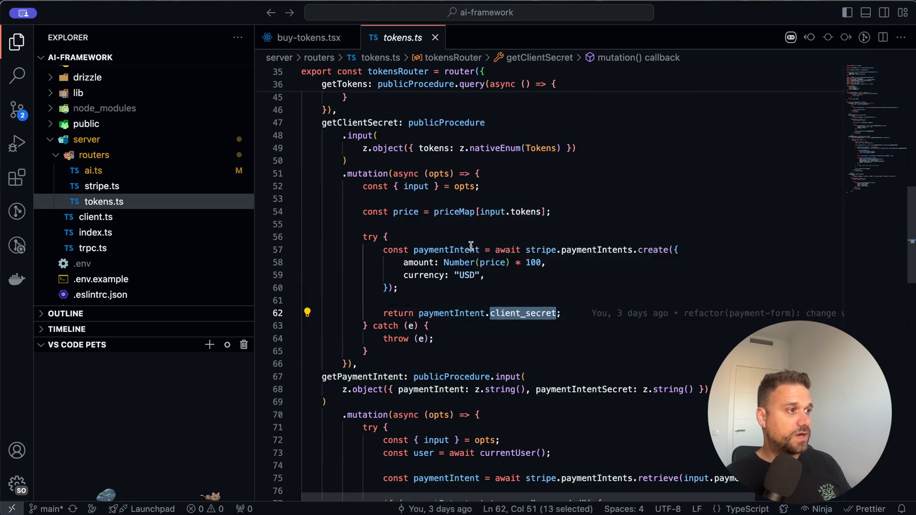
# Open server/routers/tokens.ts to view the getClientSecret payment-intent mutation.
pyautogui.click(307, 37)
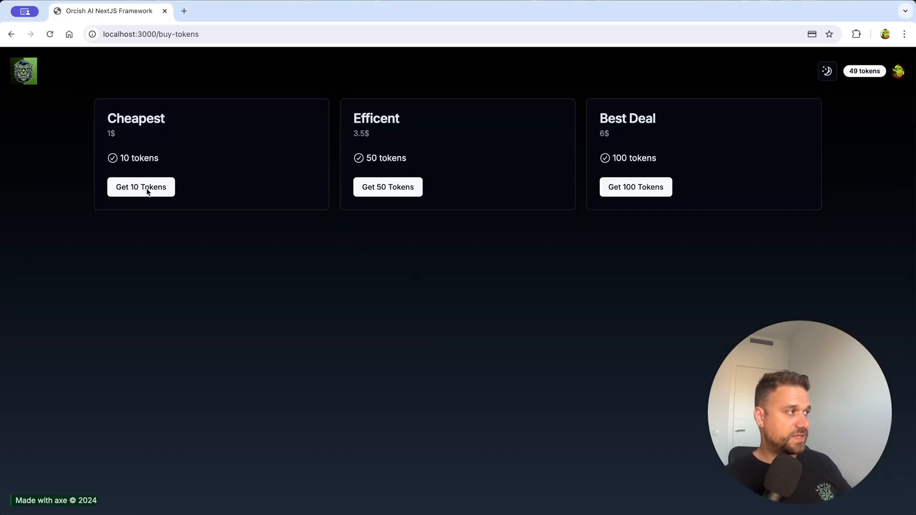
# Preview the 10-token Stripe card form, go back to the bundles, then switch to VS Code.
pyautogui.click(140, 186)
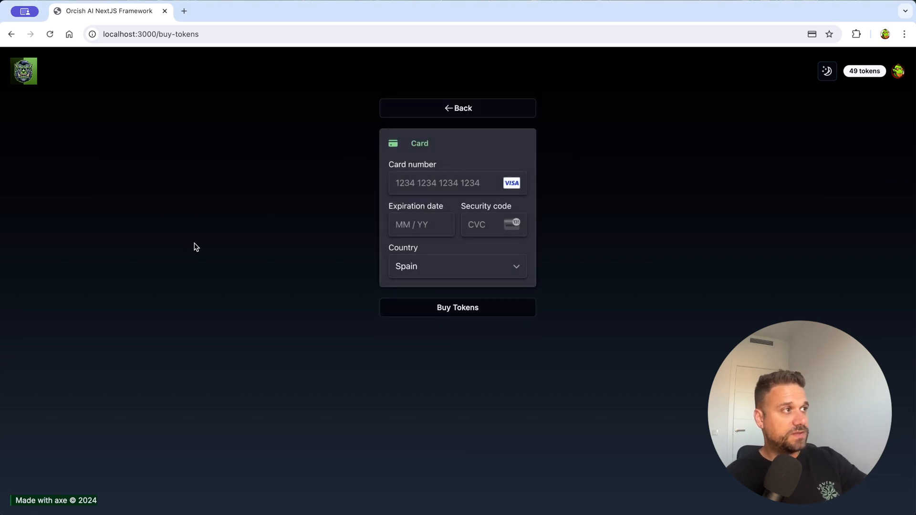
pyautogui.moveTo(482, 189)
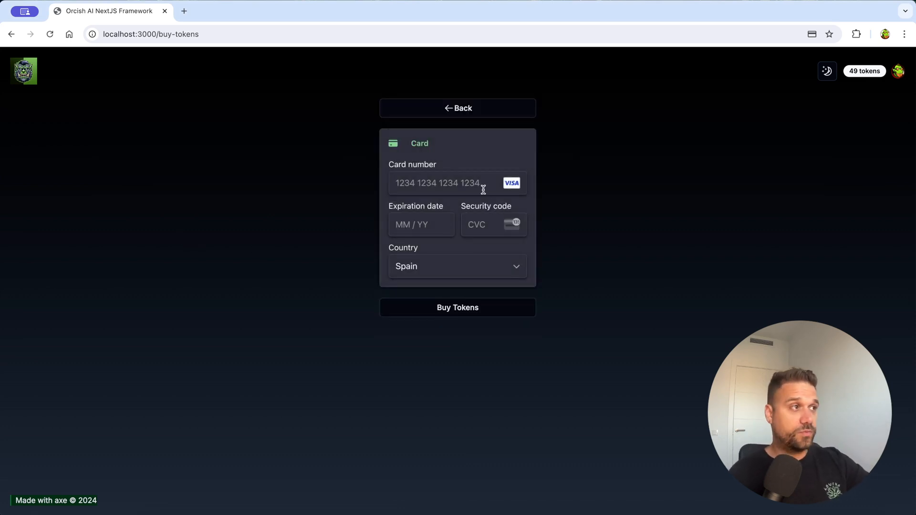
pyautogui.moveTo(473, 123)
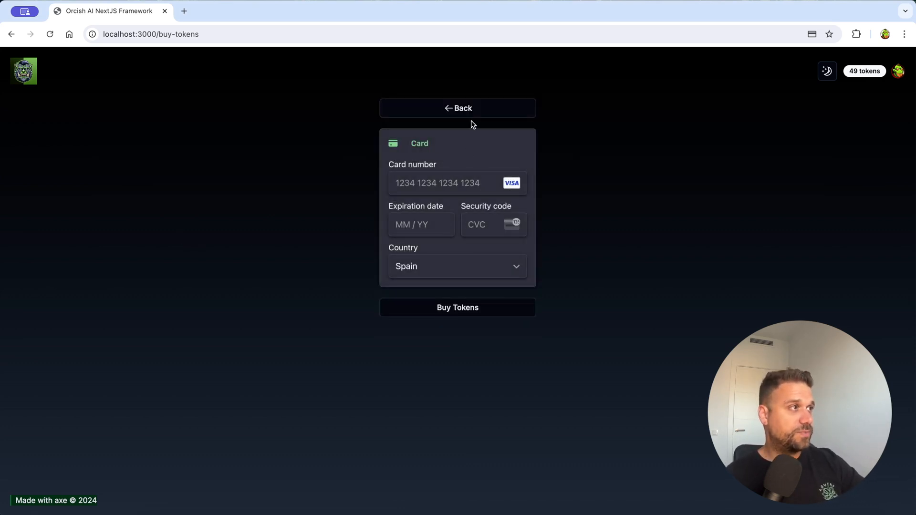
pyautogui.click(458, 108)
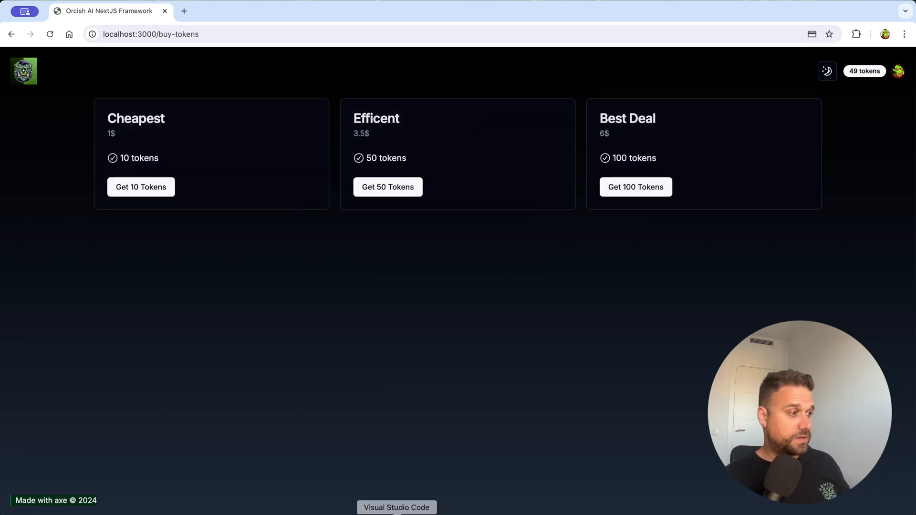
pyautogui.click(396, 506)
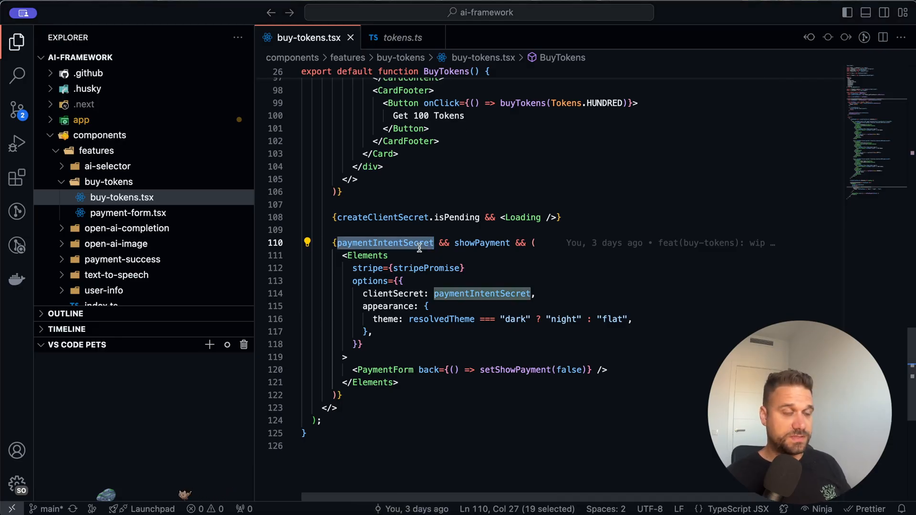
pyautogui.moveTo(441, 319)
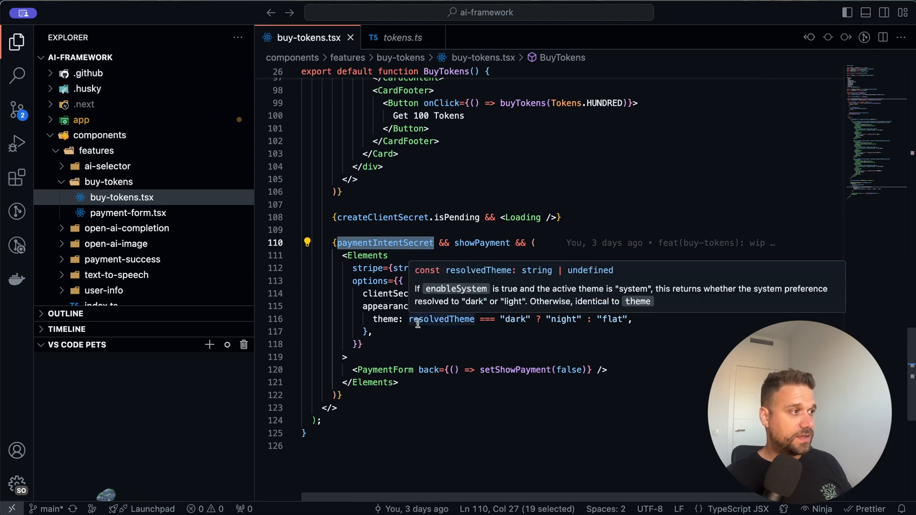
pyautogui.moveTo(384, 369)
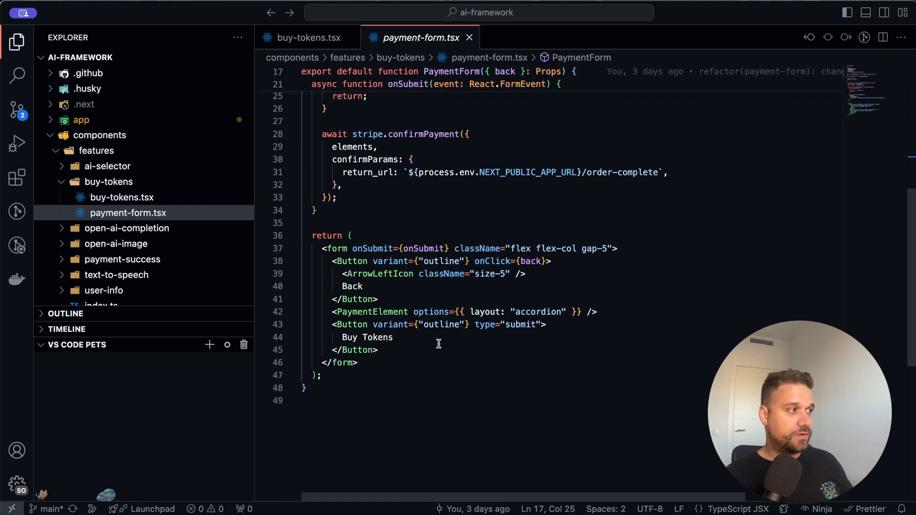
pyautogui.moveTo(424, 349)
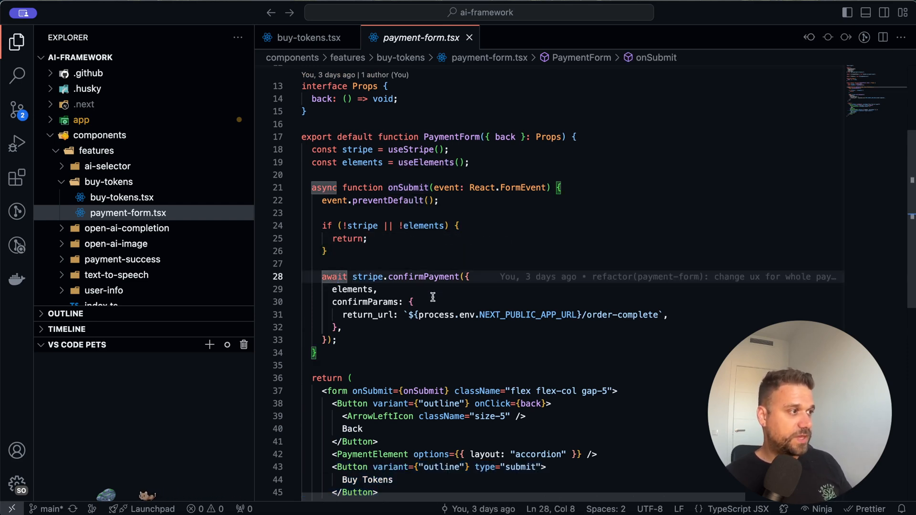
pyautogui.moveTo(356, 302)
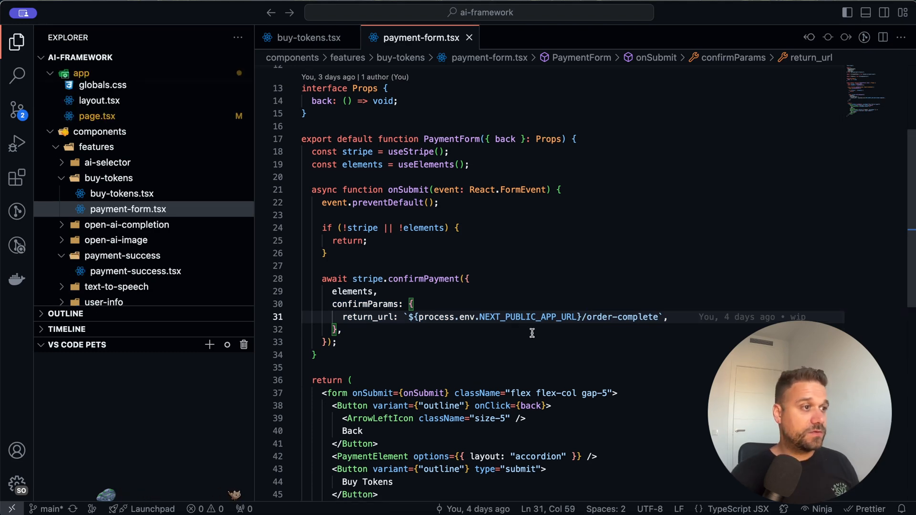
# Find the order-complete page via Quick Open 'order' and highlight paymentIntentData.
pyautogui.write('order')
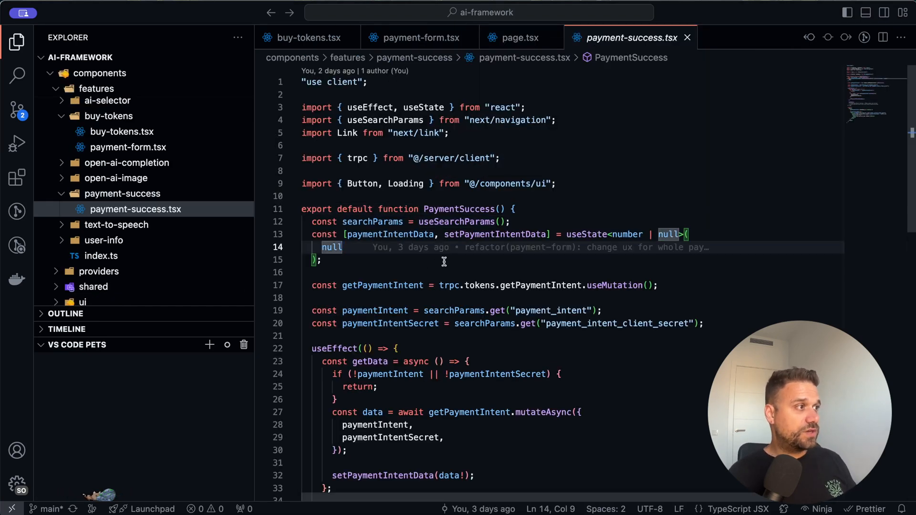
pyautogui.click(407, 234)
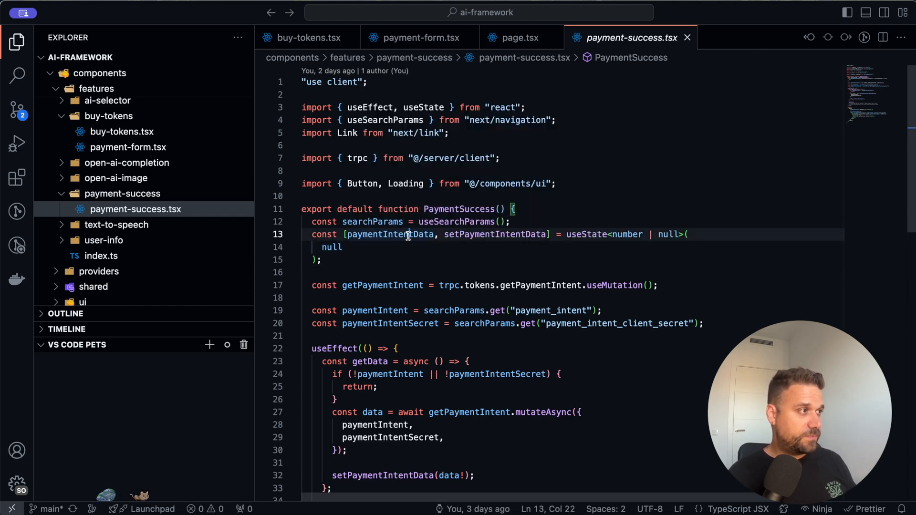
pyautogui.doubleClick(389, 234)
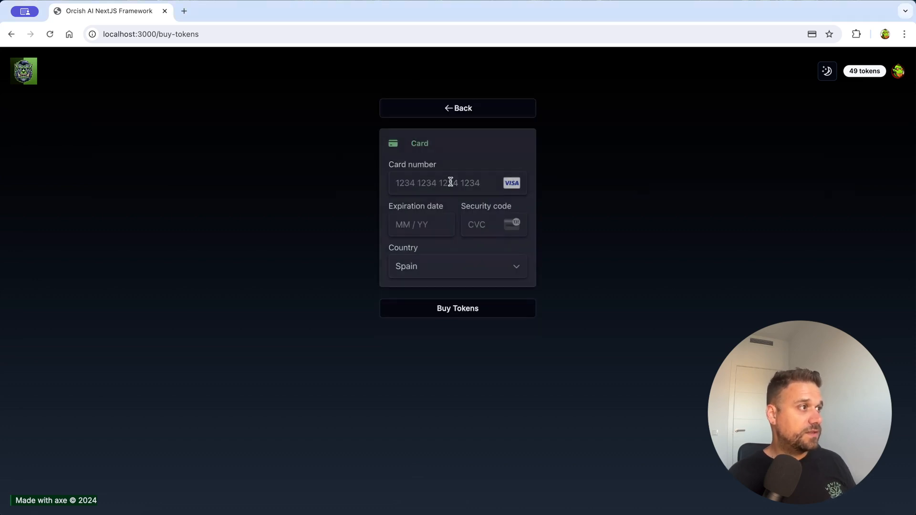
pyautogui.write('4242 4242 4242 4242')
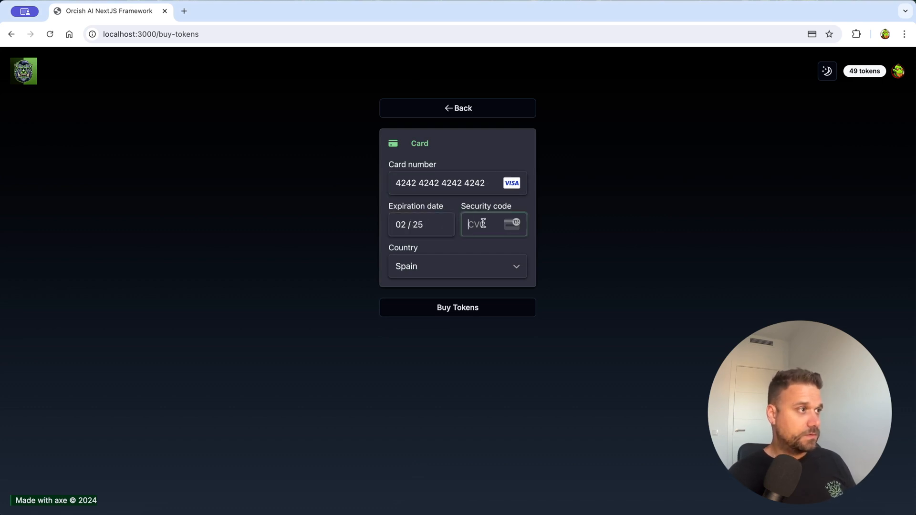
pyautogui.write('123')
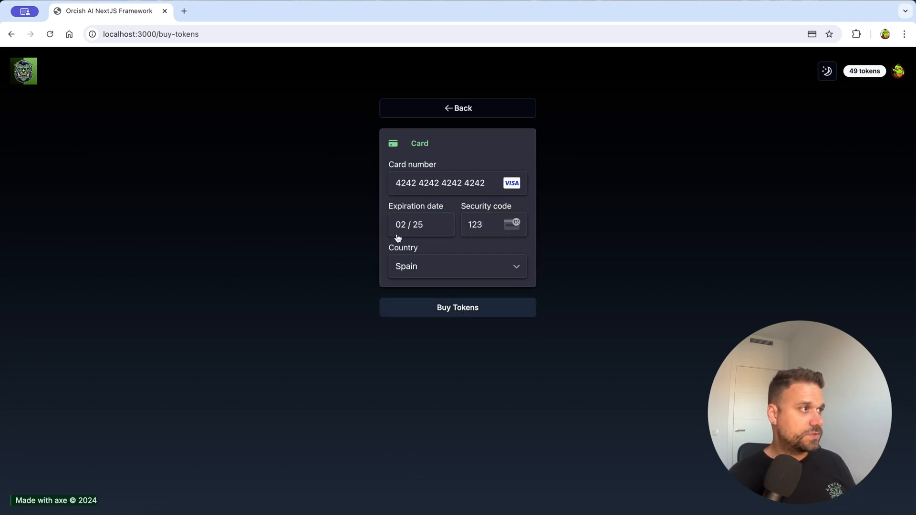
pyautogui.click(458, 307)
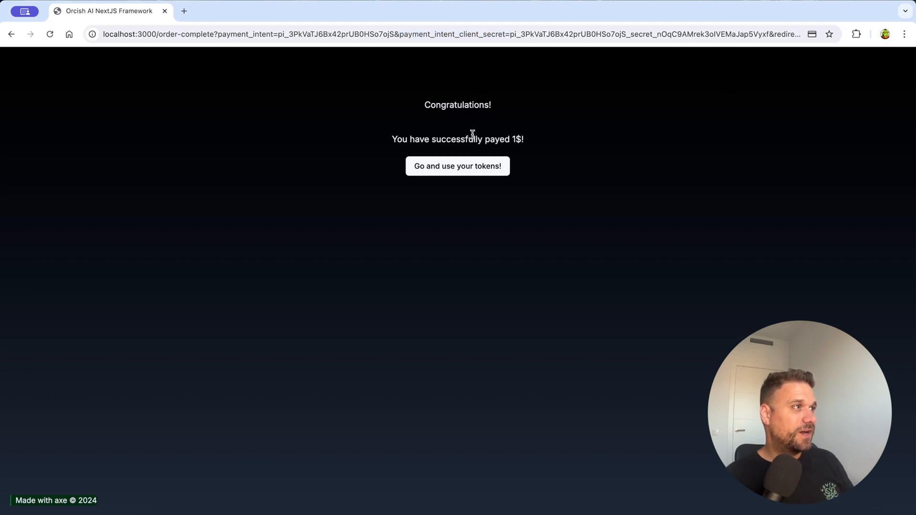
pyautogui.moveTo(474, 133)
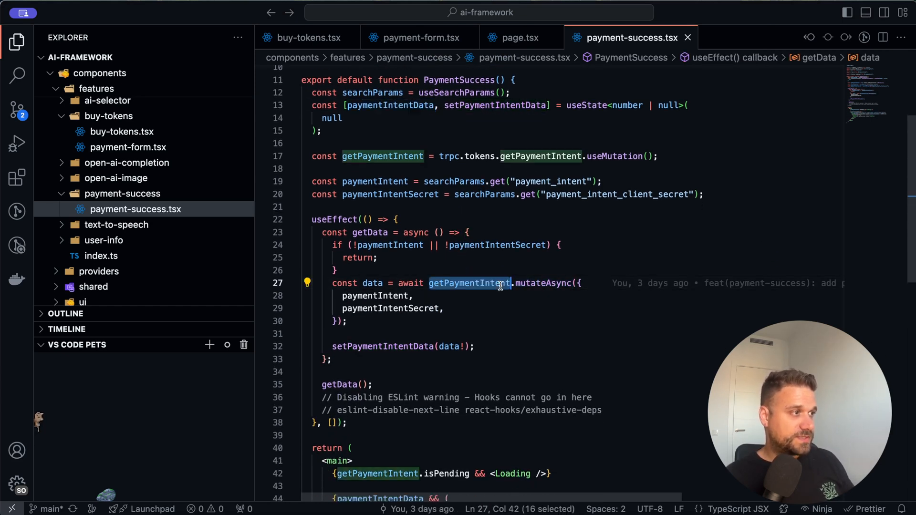
# Inspect getPaymentIntent, highlighting existingRecord and the block that records the purchase.
pyautogui.click(540, 156)
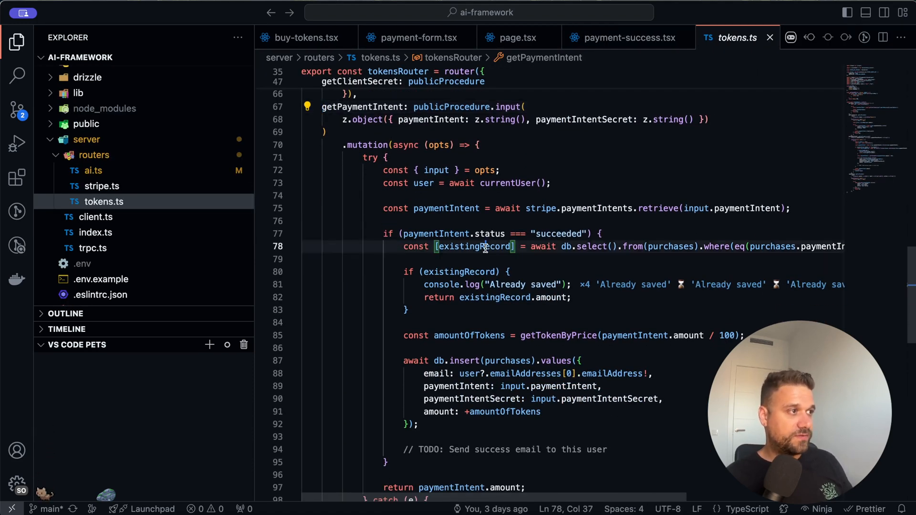
pyautogui.doubleClick(473, 246)
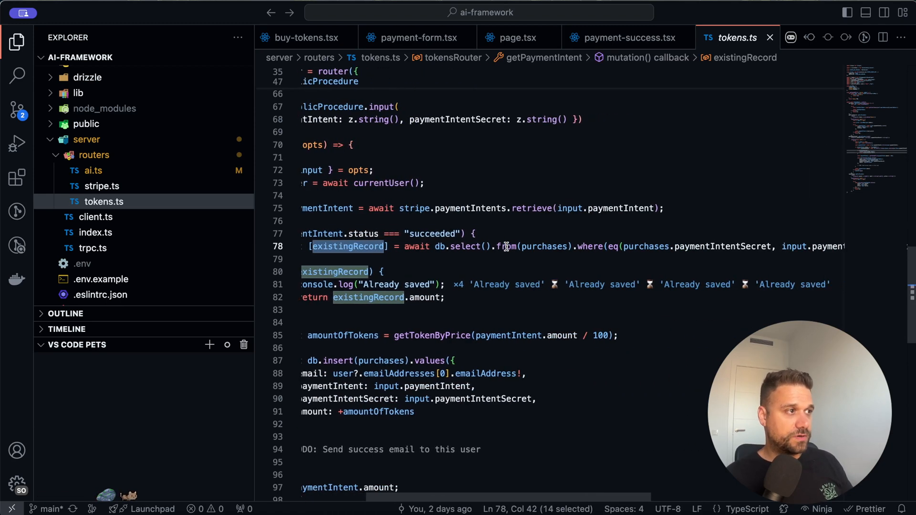
pyautogui.moveTo(466, 246)
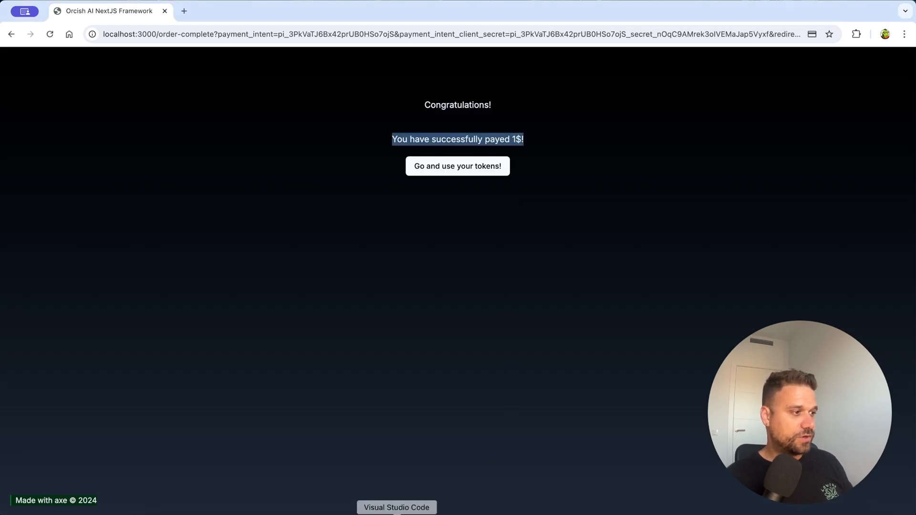
pyautogui.click(396, 507)
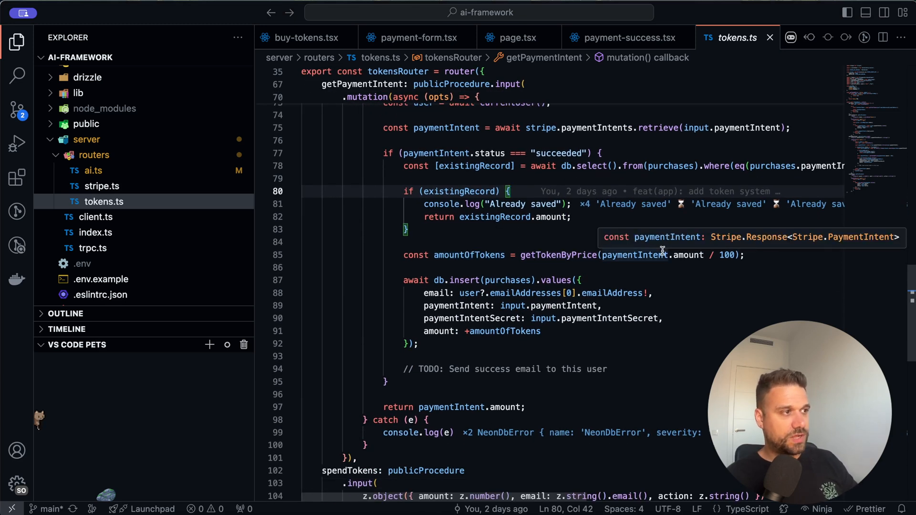
pyautogui.moveTo(402, 280)
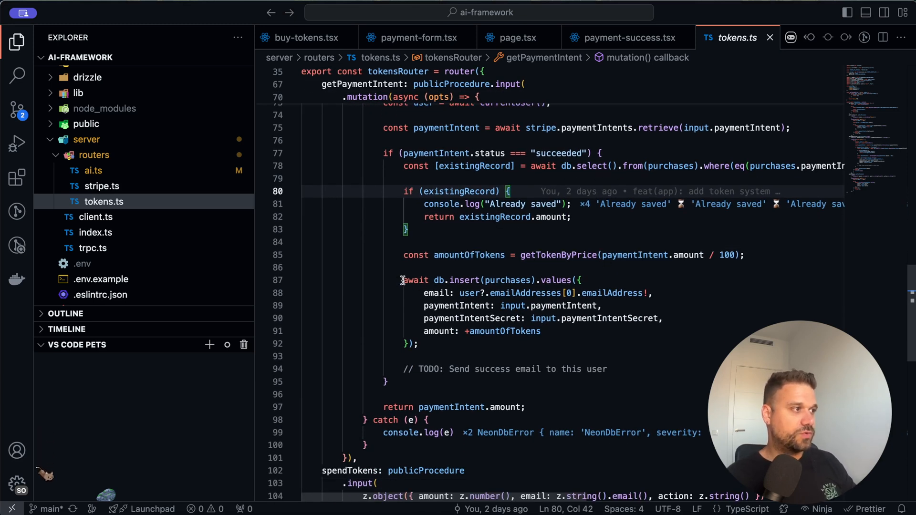
pyautogui.moveTo(401, 279); pyautogui.dragTo(416, 348)
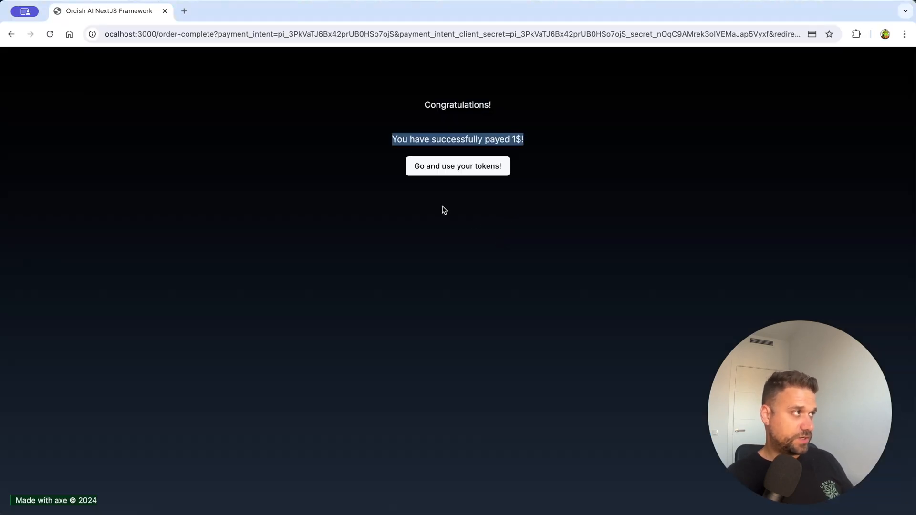
# Follow 'Go and use your tokens!' to the AI Selector page showing 149 tokens.
pyautogui.click(458, 166)
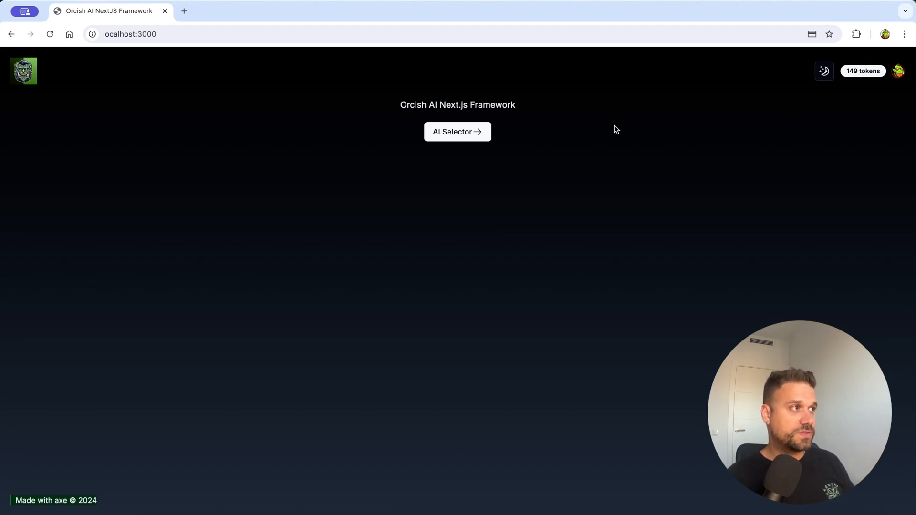
pyautogui.click(458, 132)
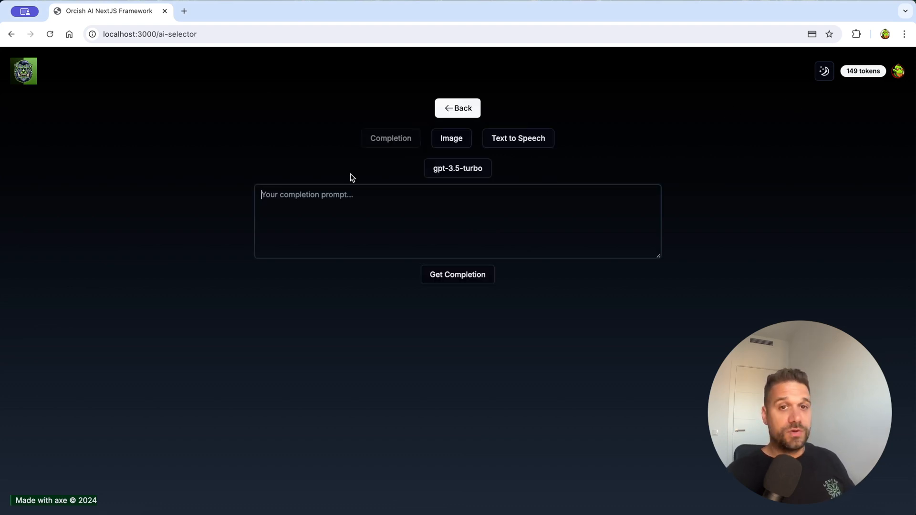
pyautogui.moveTo(361, 180)
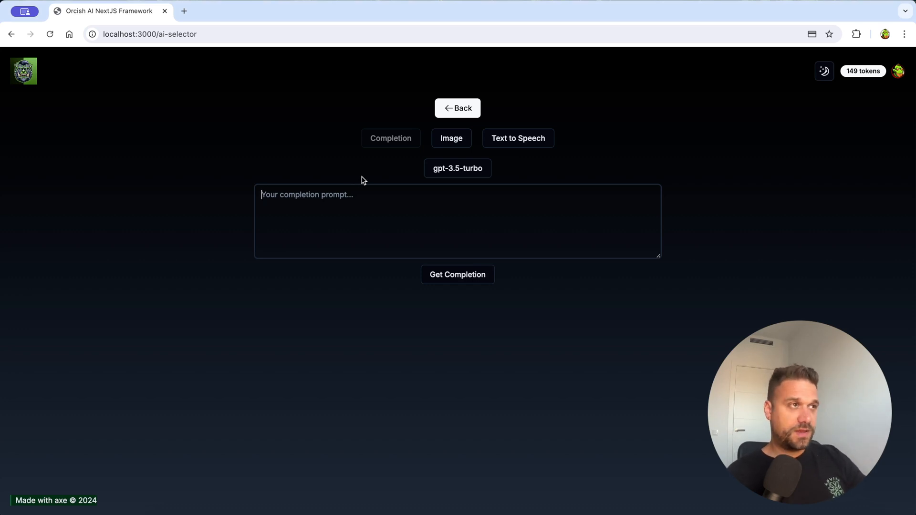
pyautogui.moveTo(820, 130)
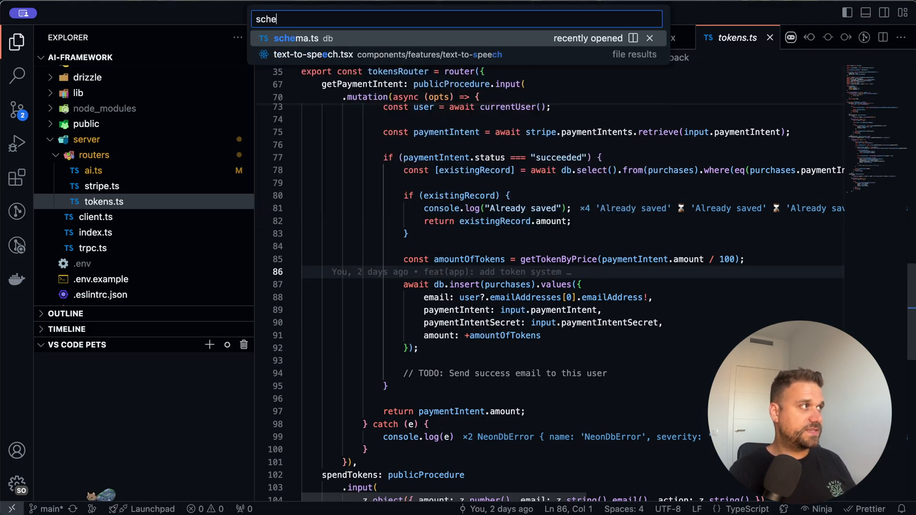
# Open db/schema.ts and highlight the purchases amount and email fields and token_spends table.
pyautogui.click(297, 38)
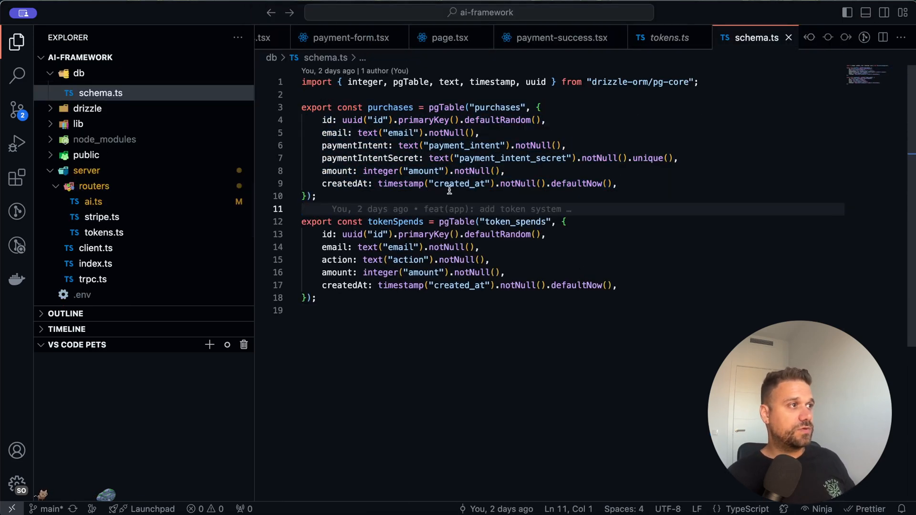
pyautogui.doubleClick(423, 171)
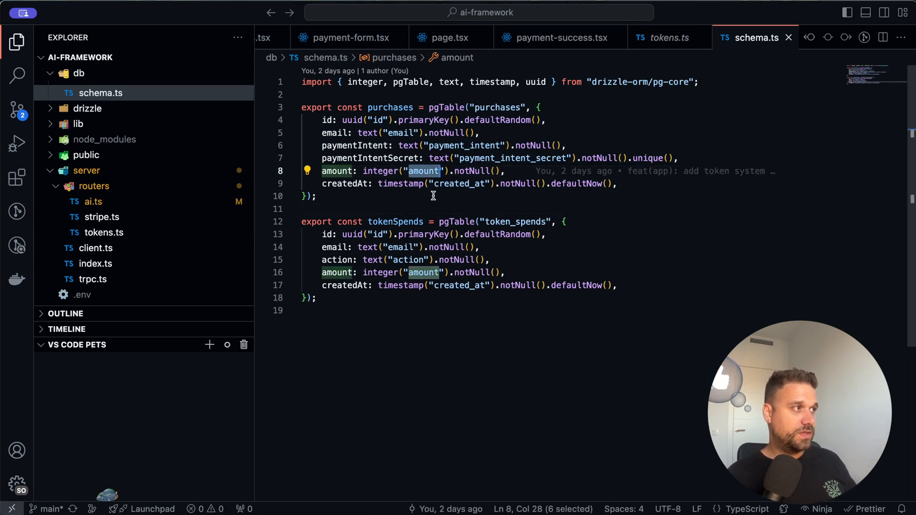
pyautogui.doubleClick(401, 133)
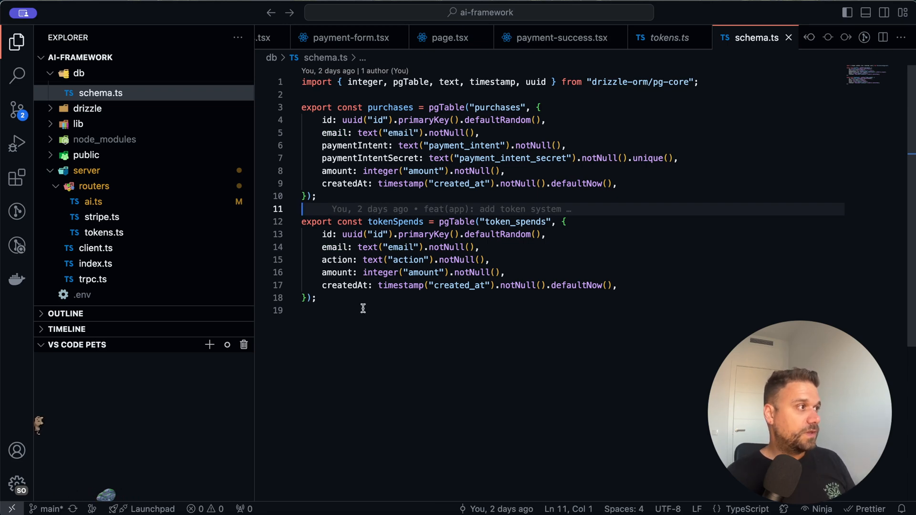
pyautogui.moveTo(370, 260)
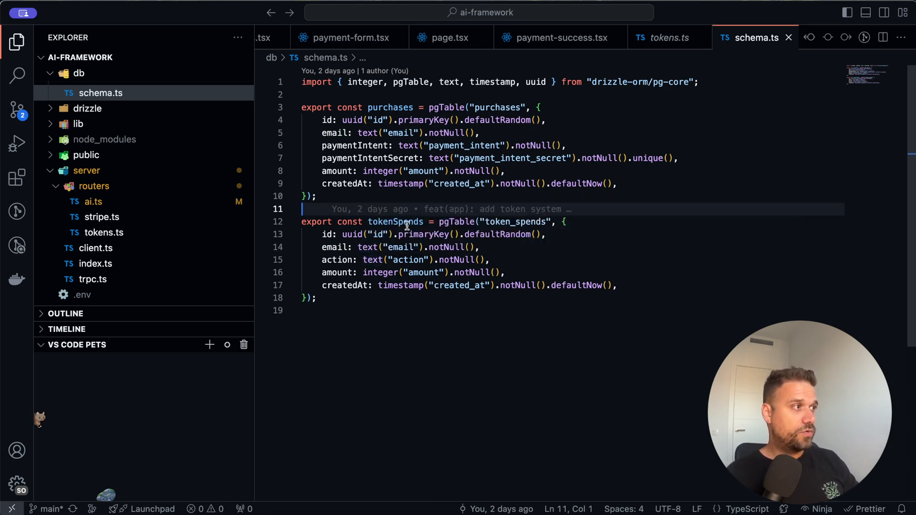
pyautogui.doubleClick(399, 247)
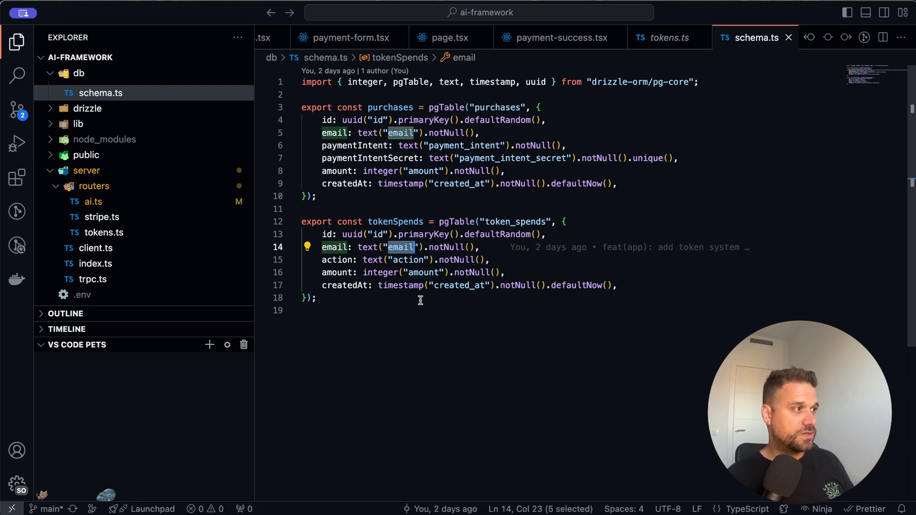
pyautogui.doubleClick(423, 272)
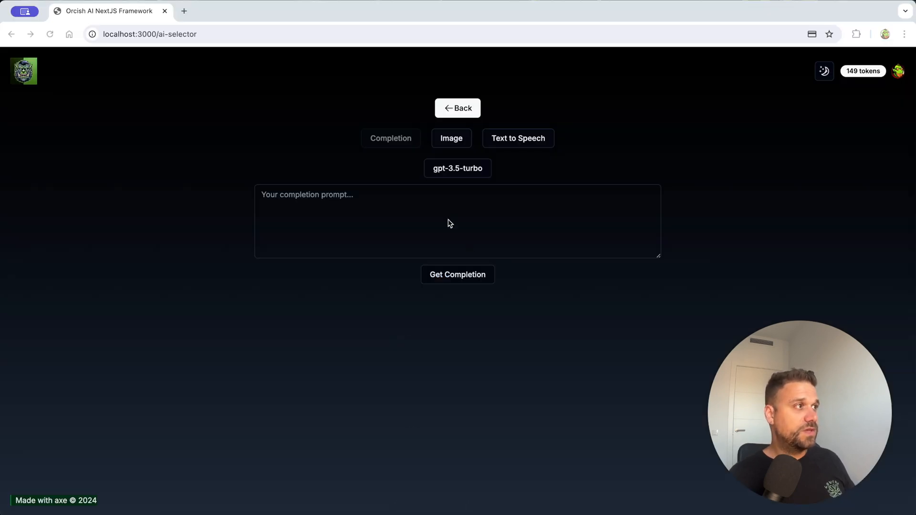
# Select the Image tab for dall-e-3 generation, then return to ai.ts in VS Code.
pyautogui.click(450, 137)
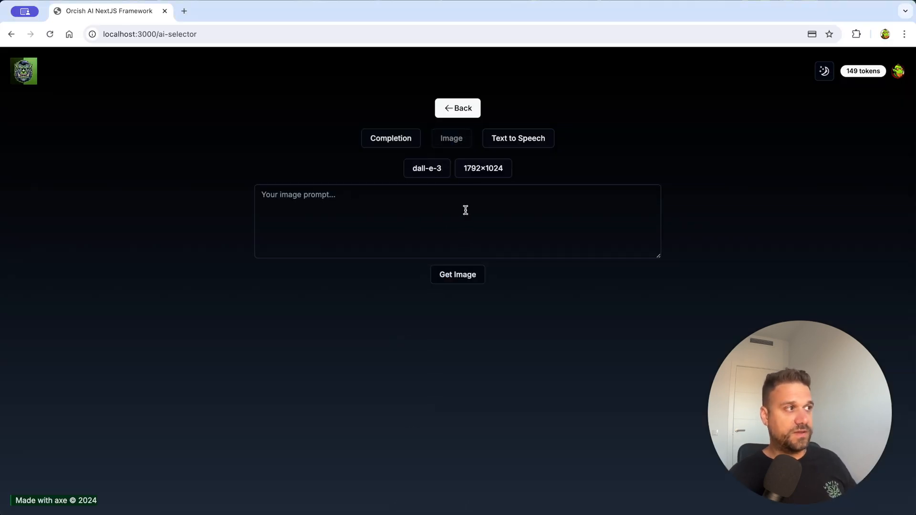
pyautogui.click(390, 138)
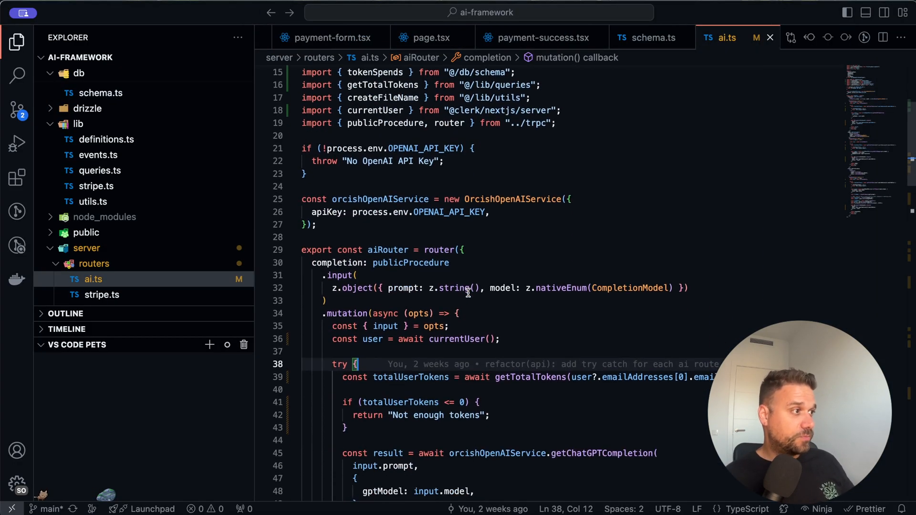
# Inspect getTotalTokens in queries.ts, highlighting the purchases and tokenSpends queries, then return to ai.ts.
pyautogui.scroll(-3)
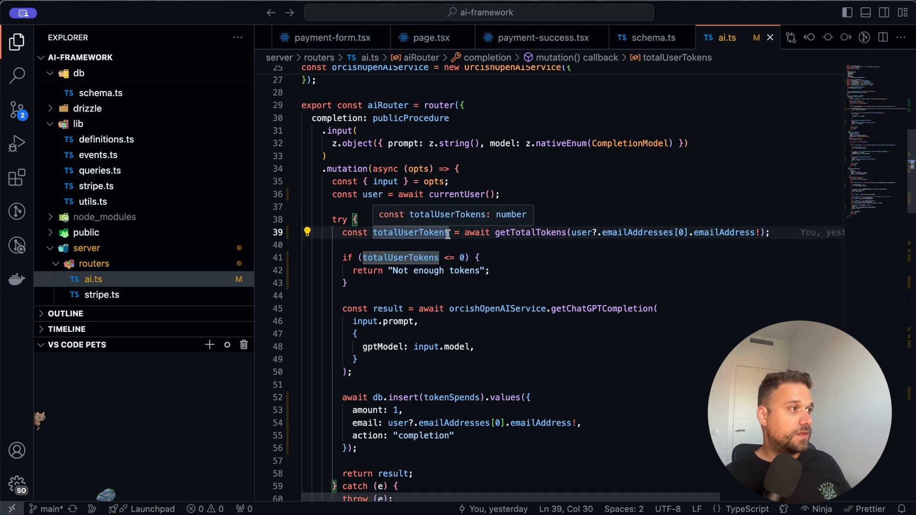
pyautogui.click(99, 170)
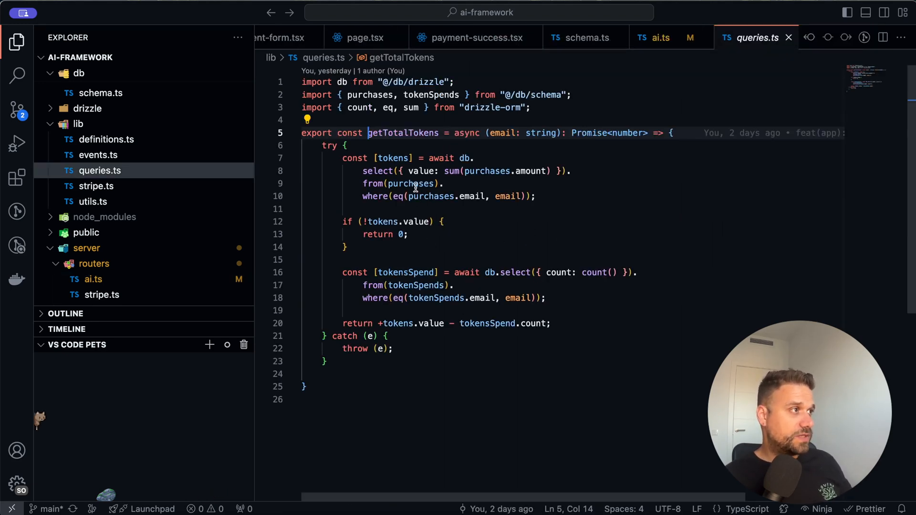
pyautogui.doubleClick(431, 196)
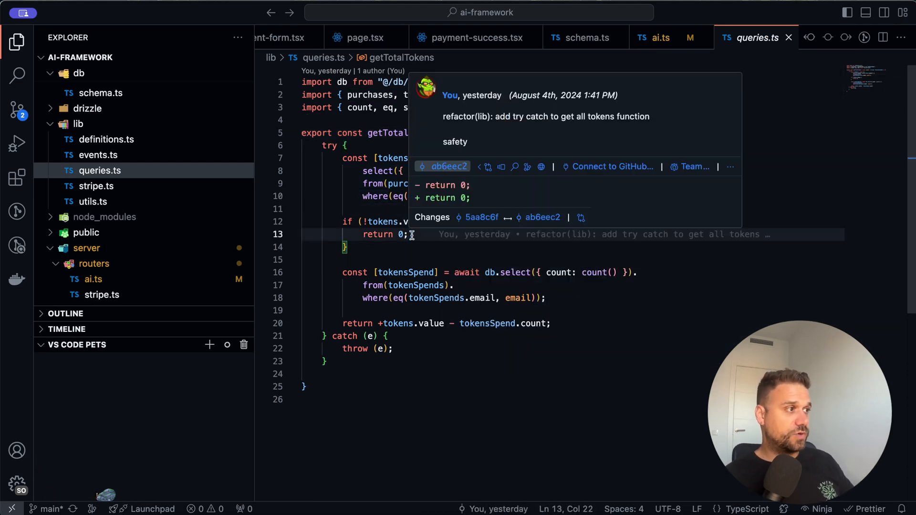
pyautogui.click(405, 272)
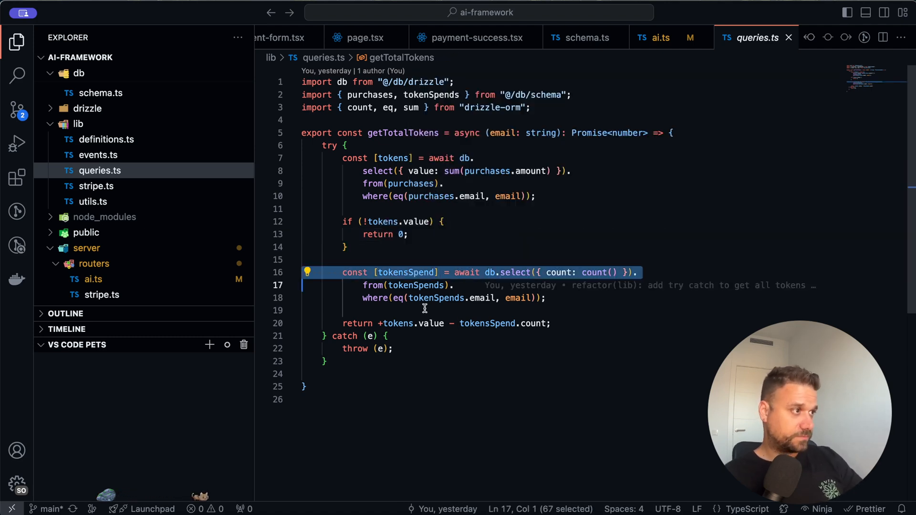
pyautogui.moveTo(397, 323)
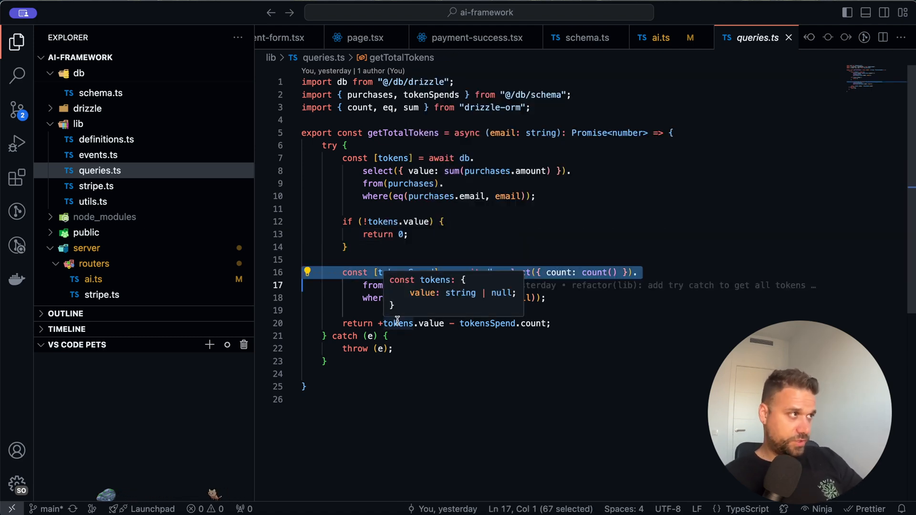
pyautogui.click(491, 323)
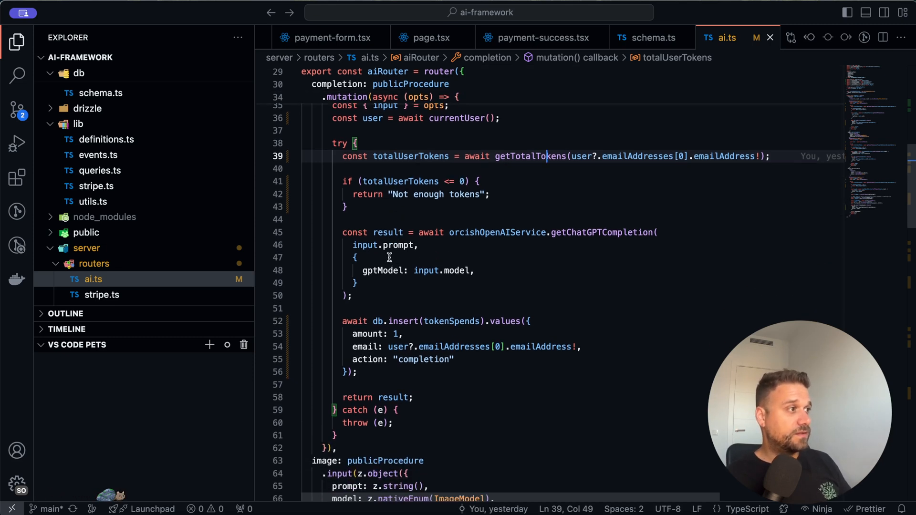
pyautogui.moveTo(343, 232); pyautogui.dragTo(360, 286)
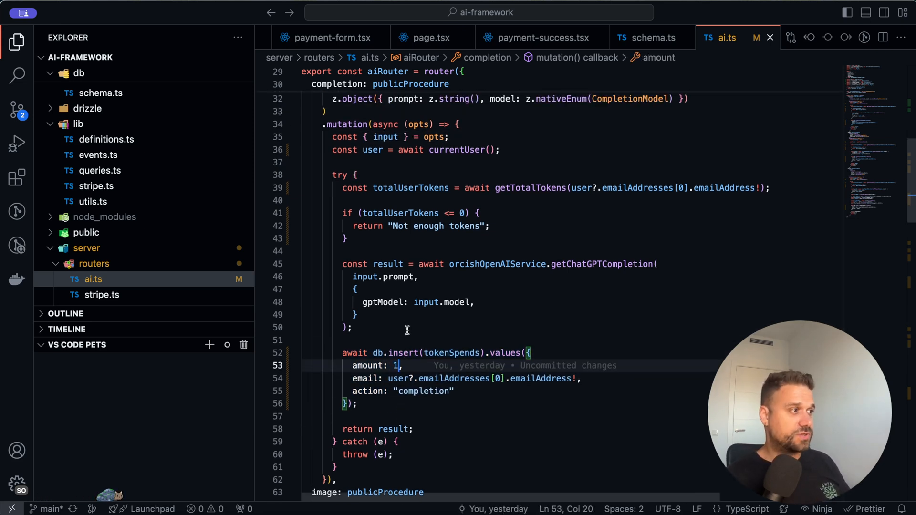
pyautogui.moveTo(400, 428)
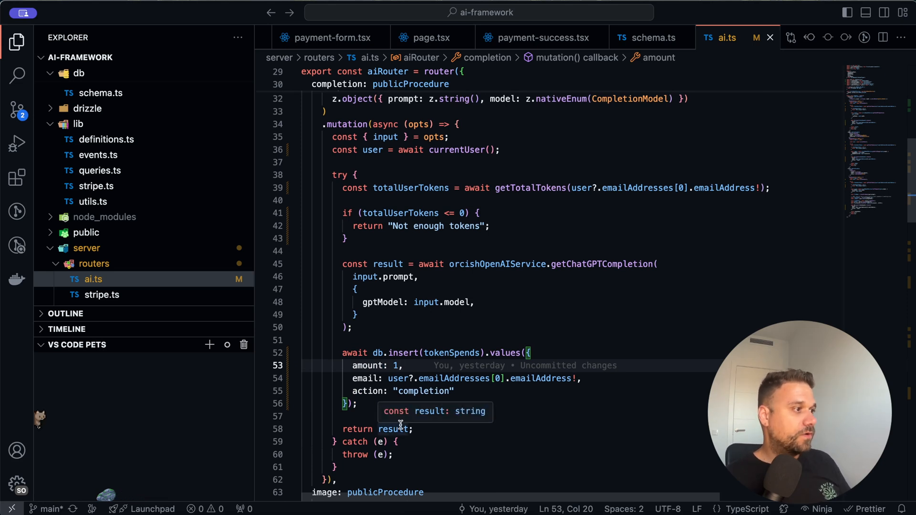
pyautogui.moveTo(414, 391)
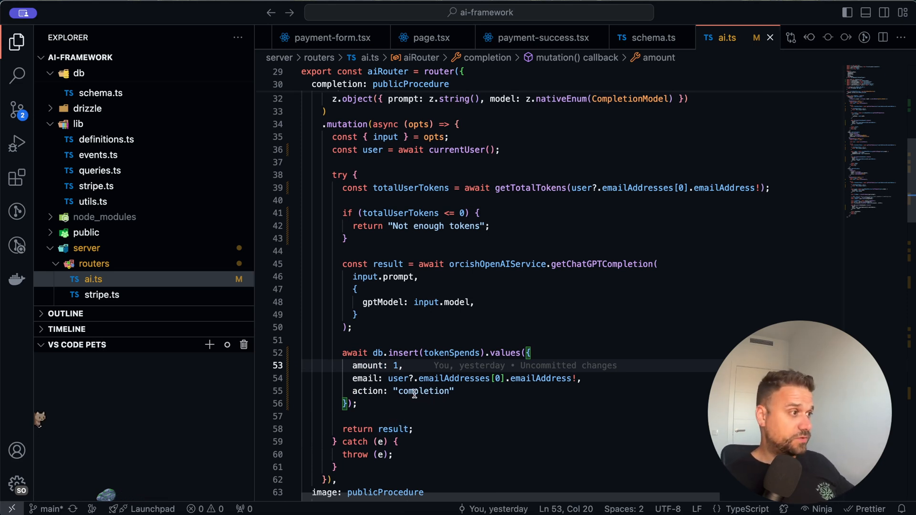